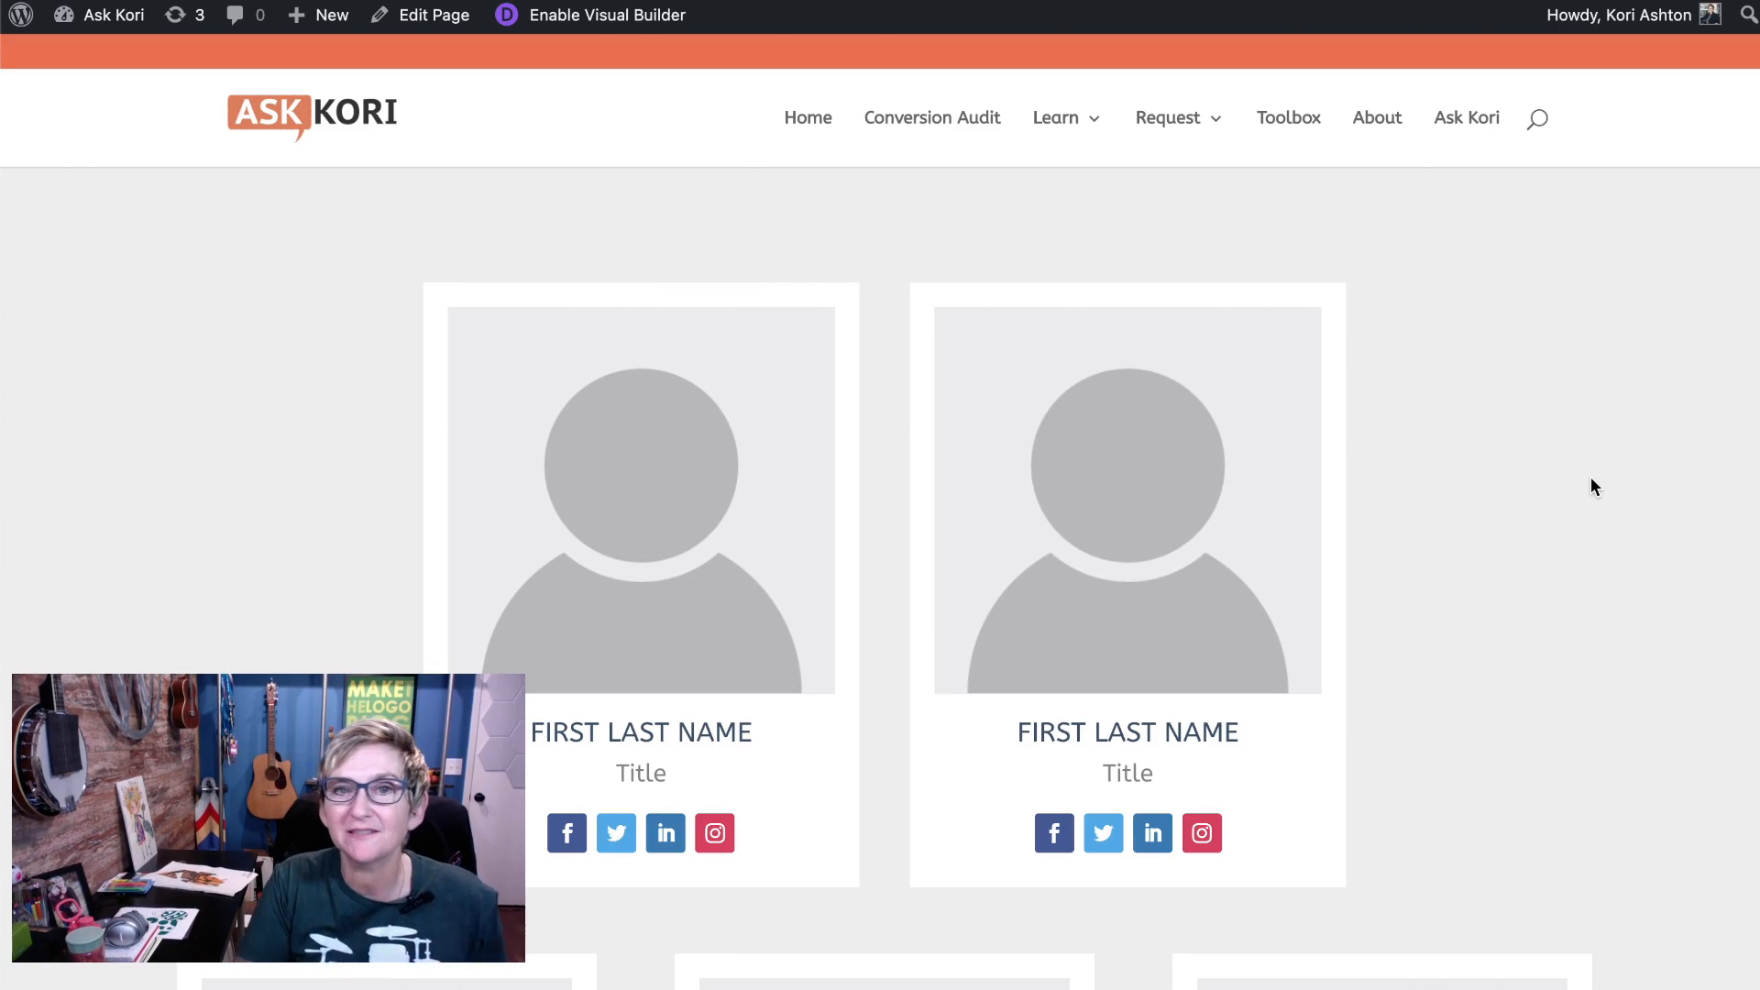
Scroll down through the sample team member layout page.
scroll(down, 3)
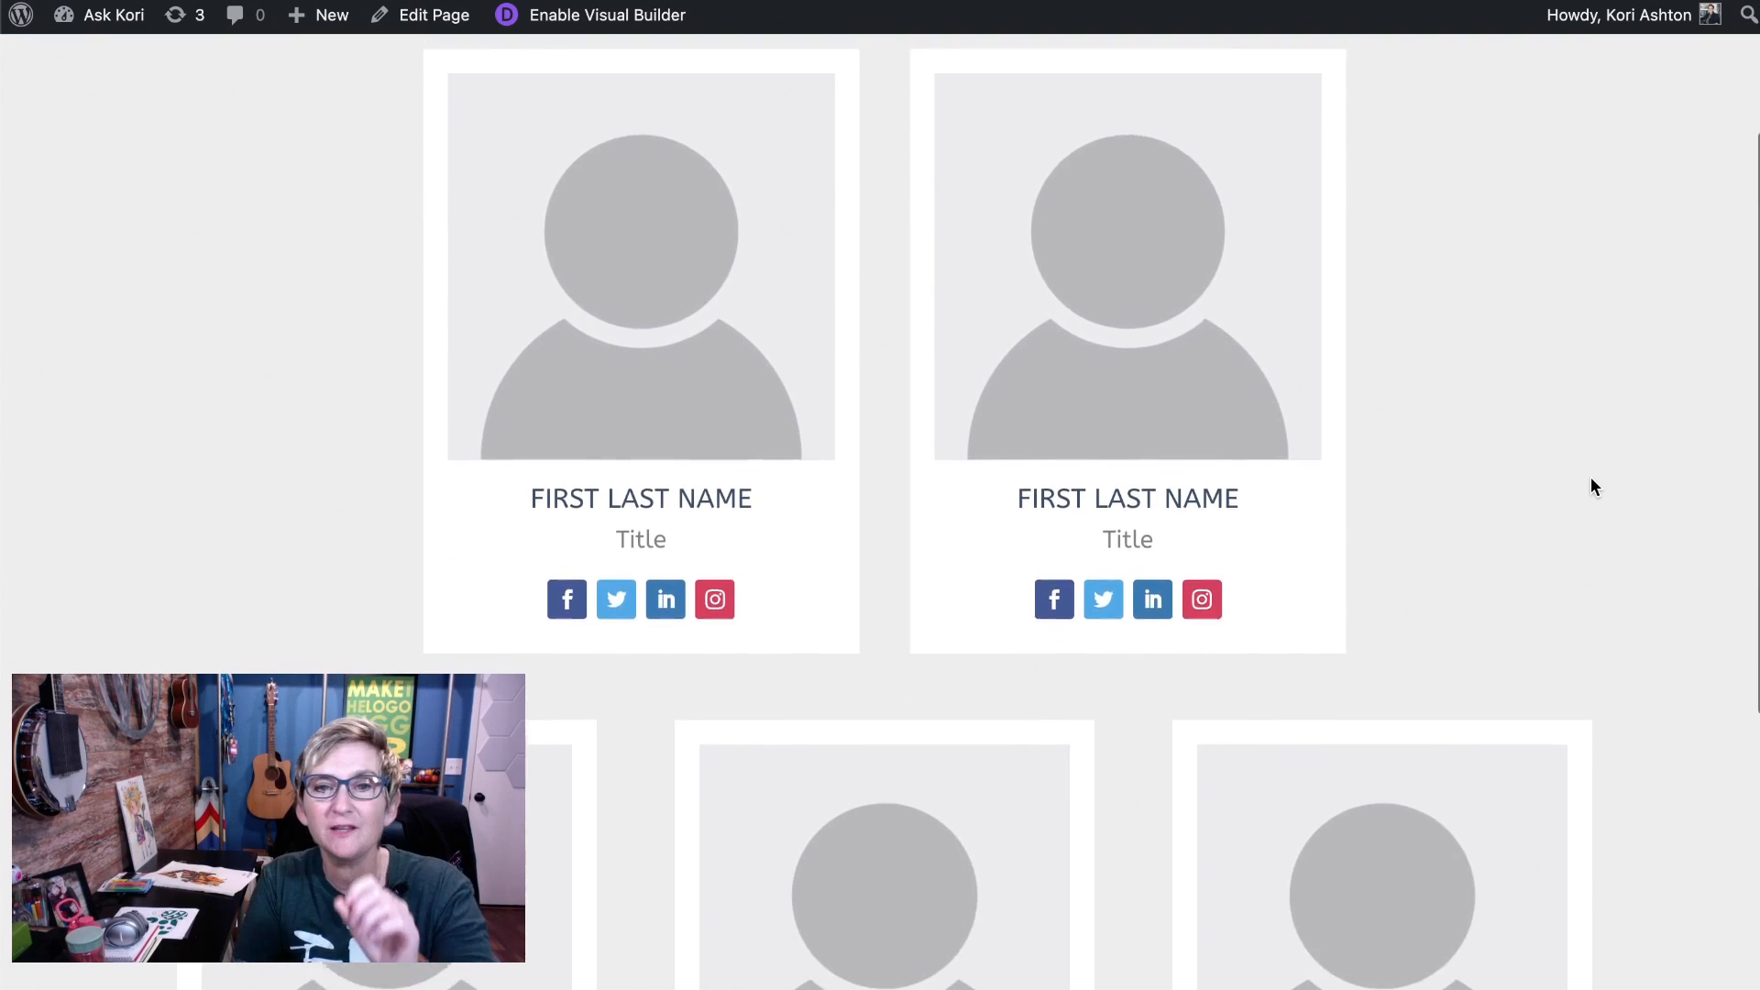
scroll(down, 3)
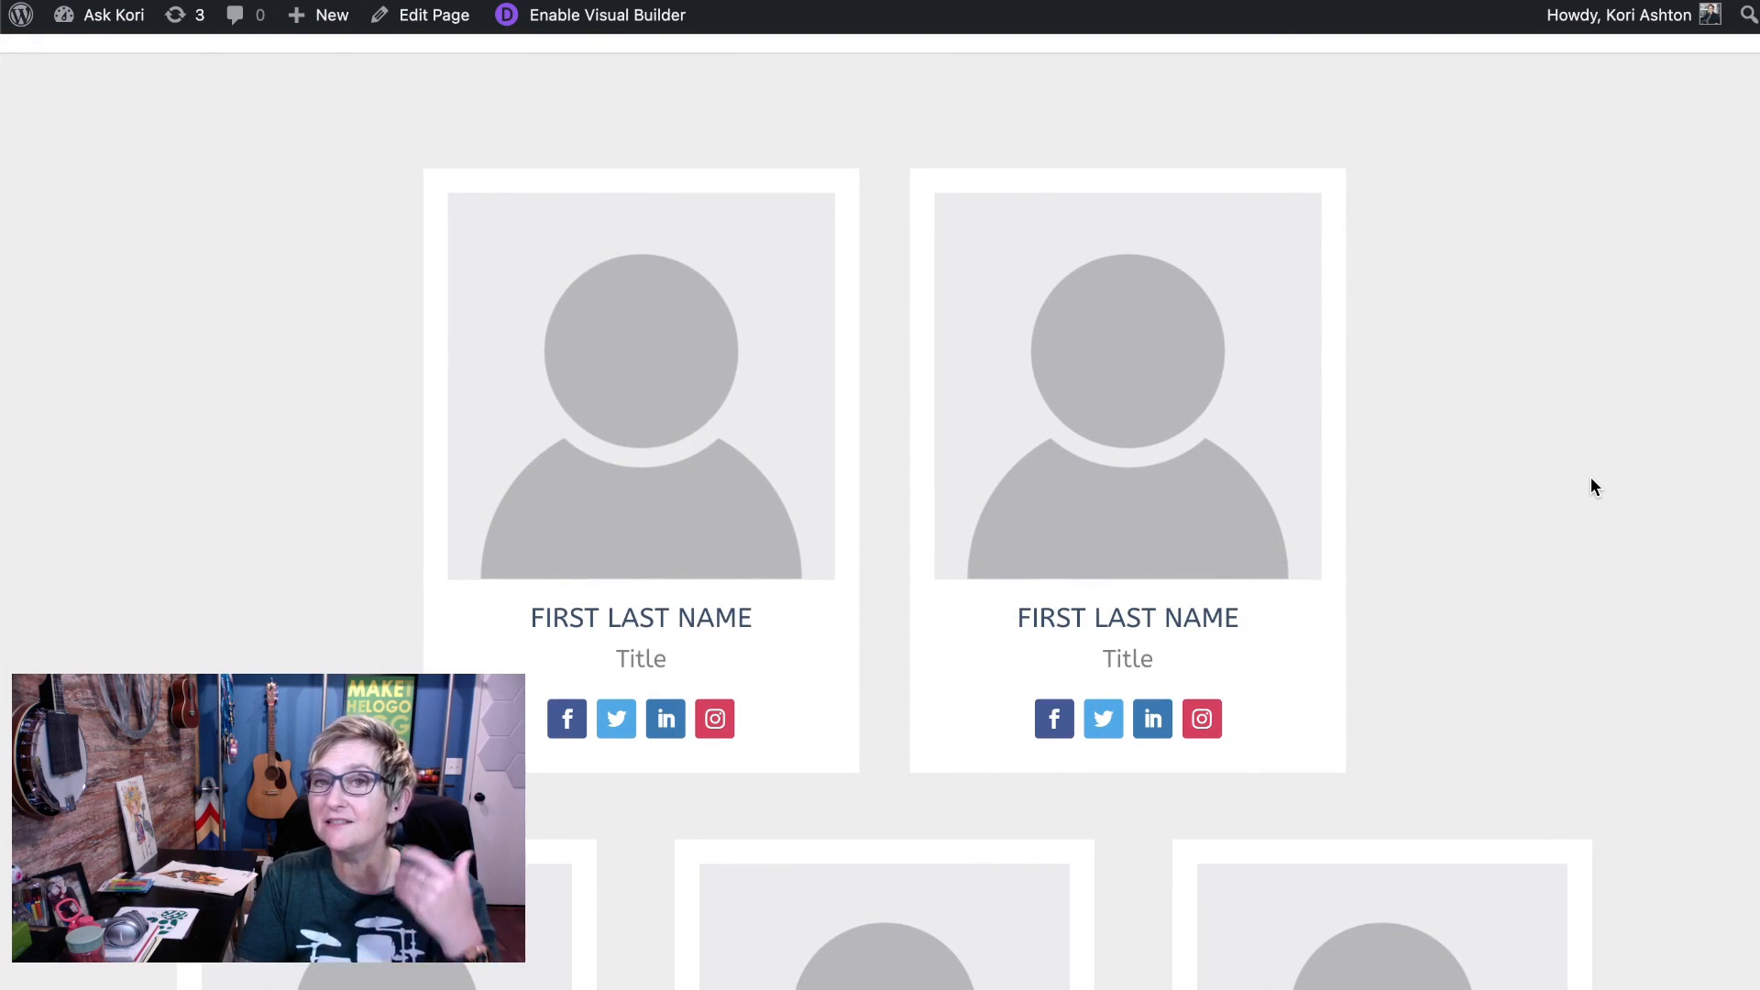
scroll(down, 3)
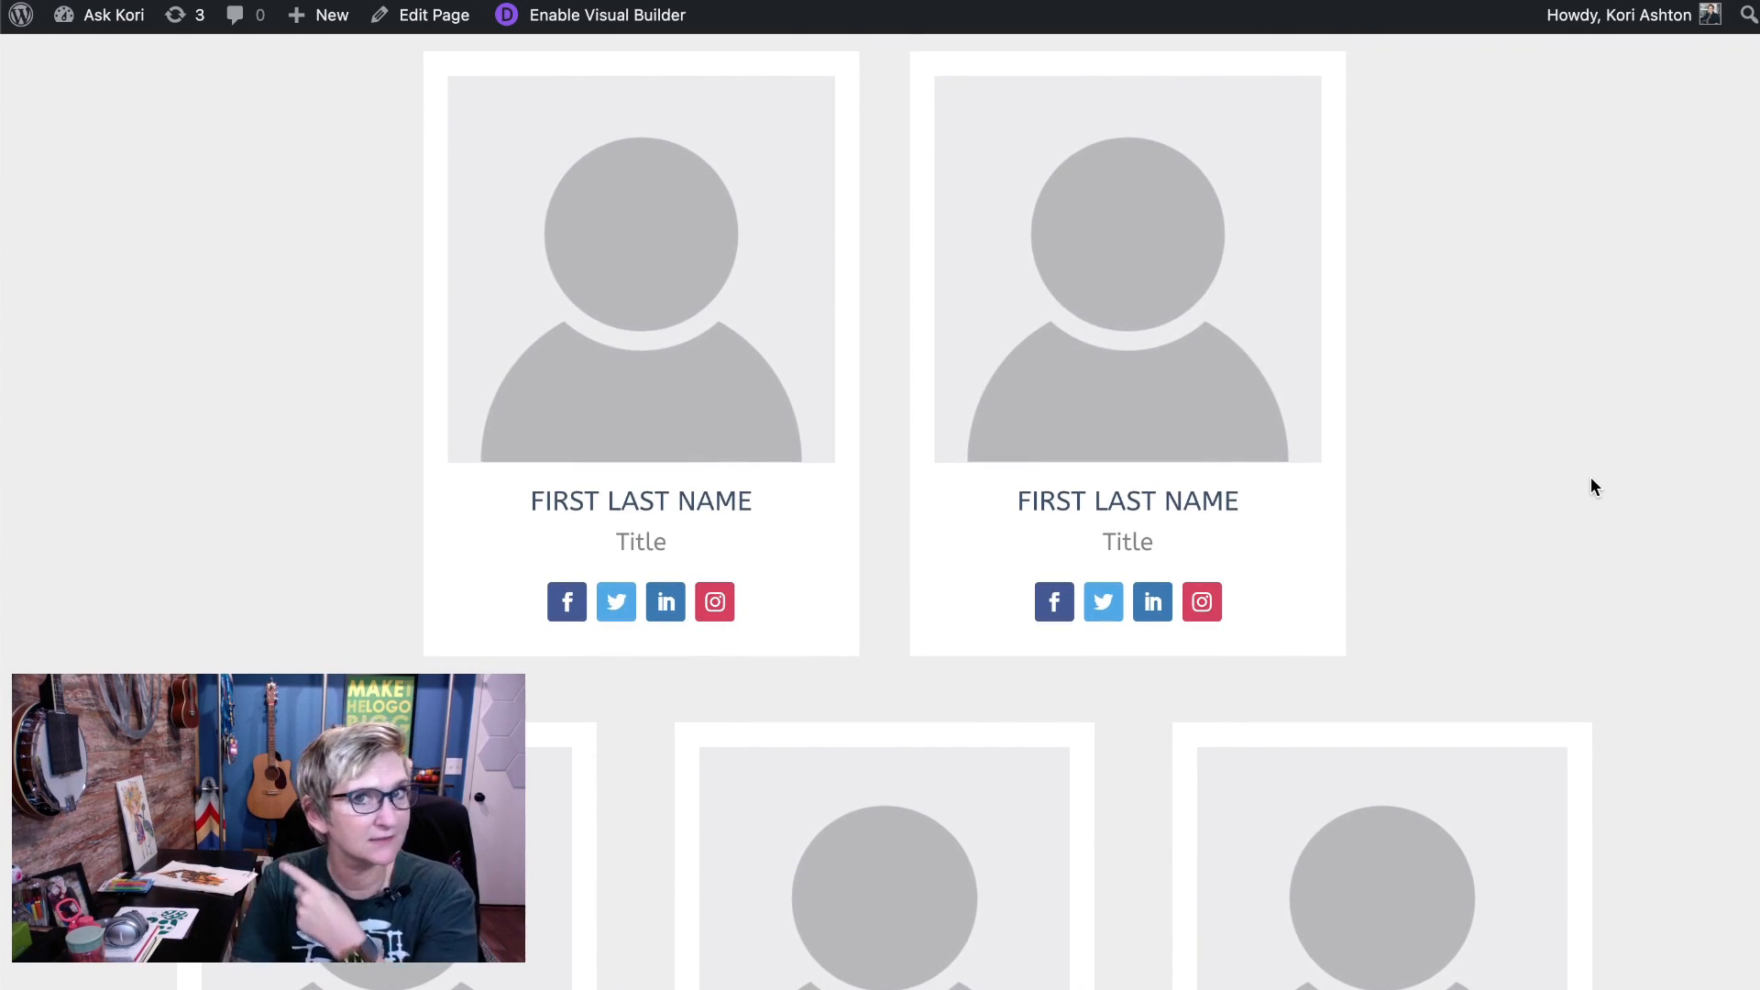
scroll(down, 3)
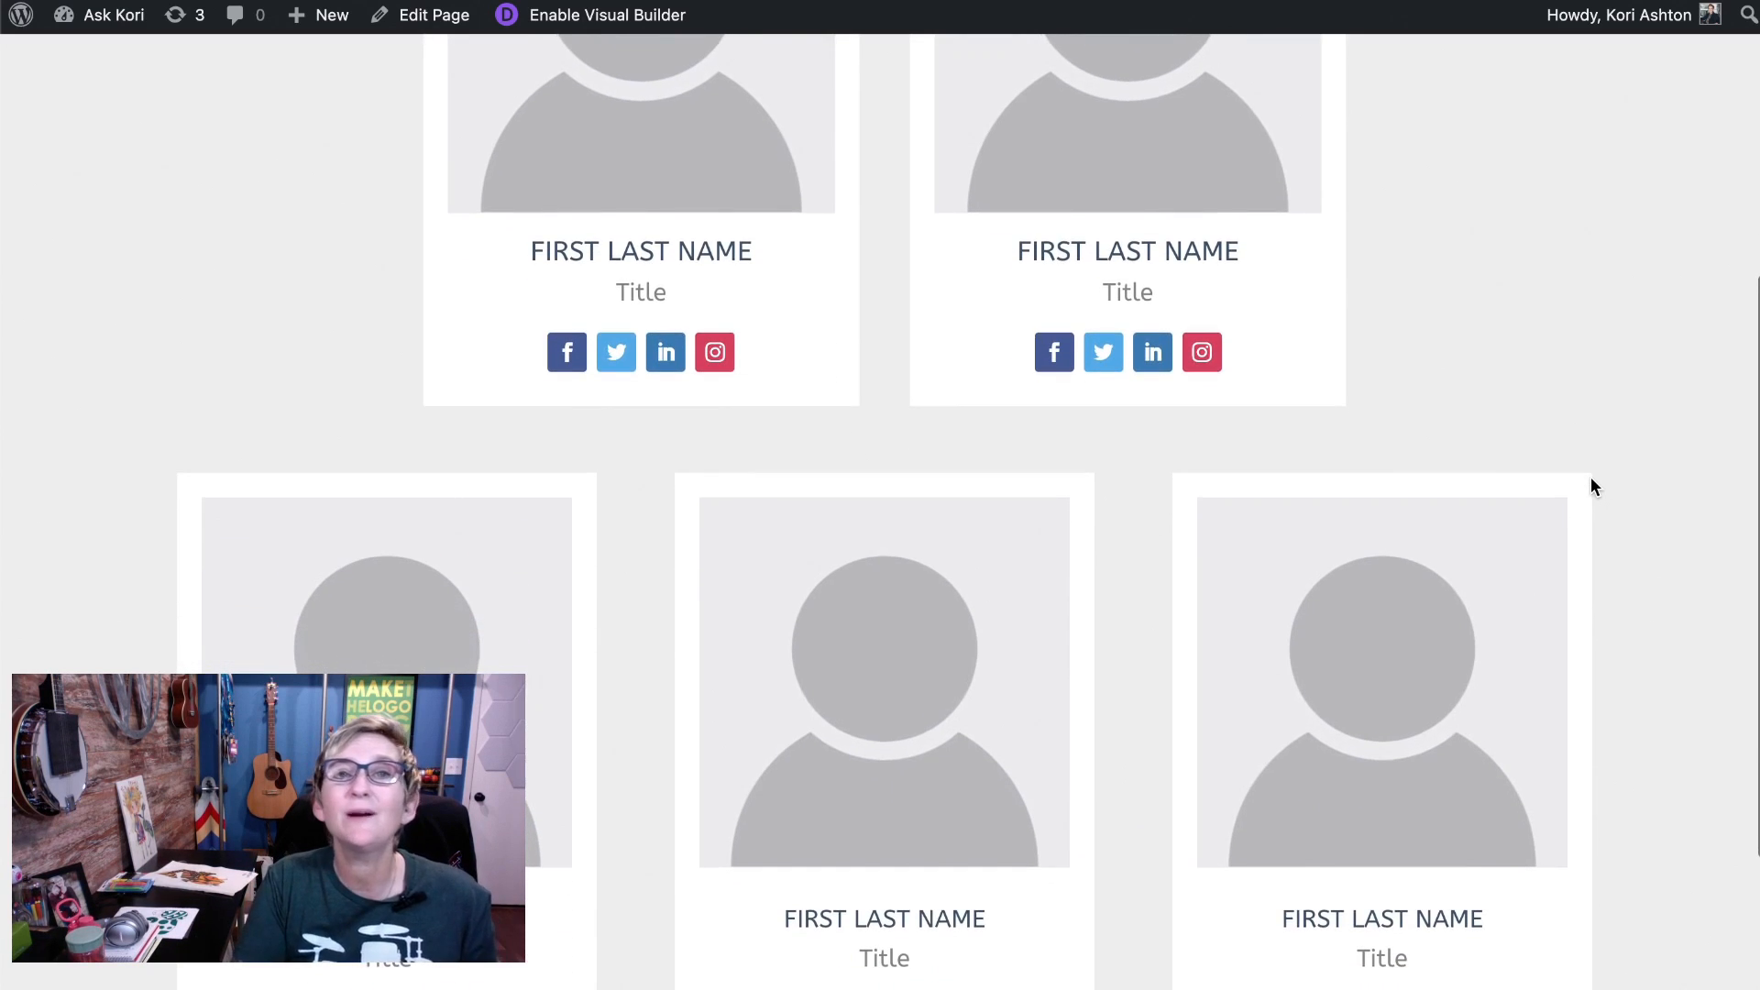
scroll(down, 3)
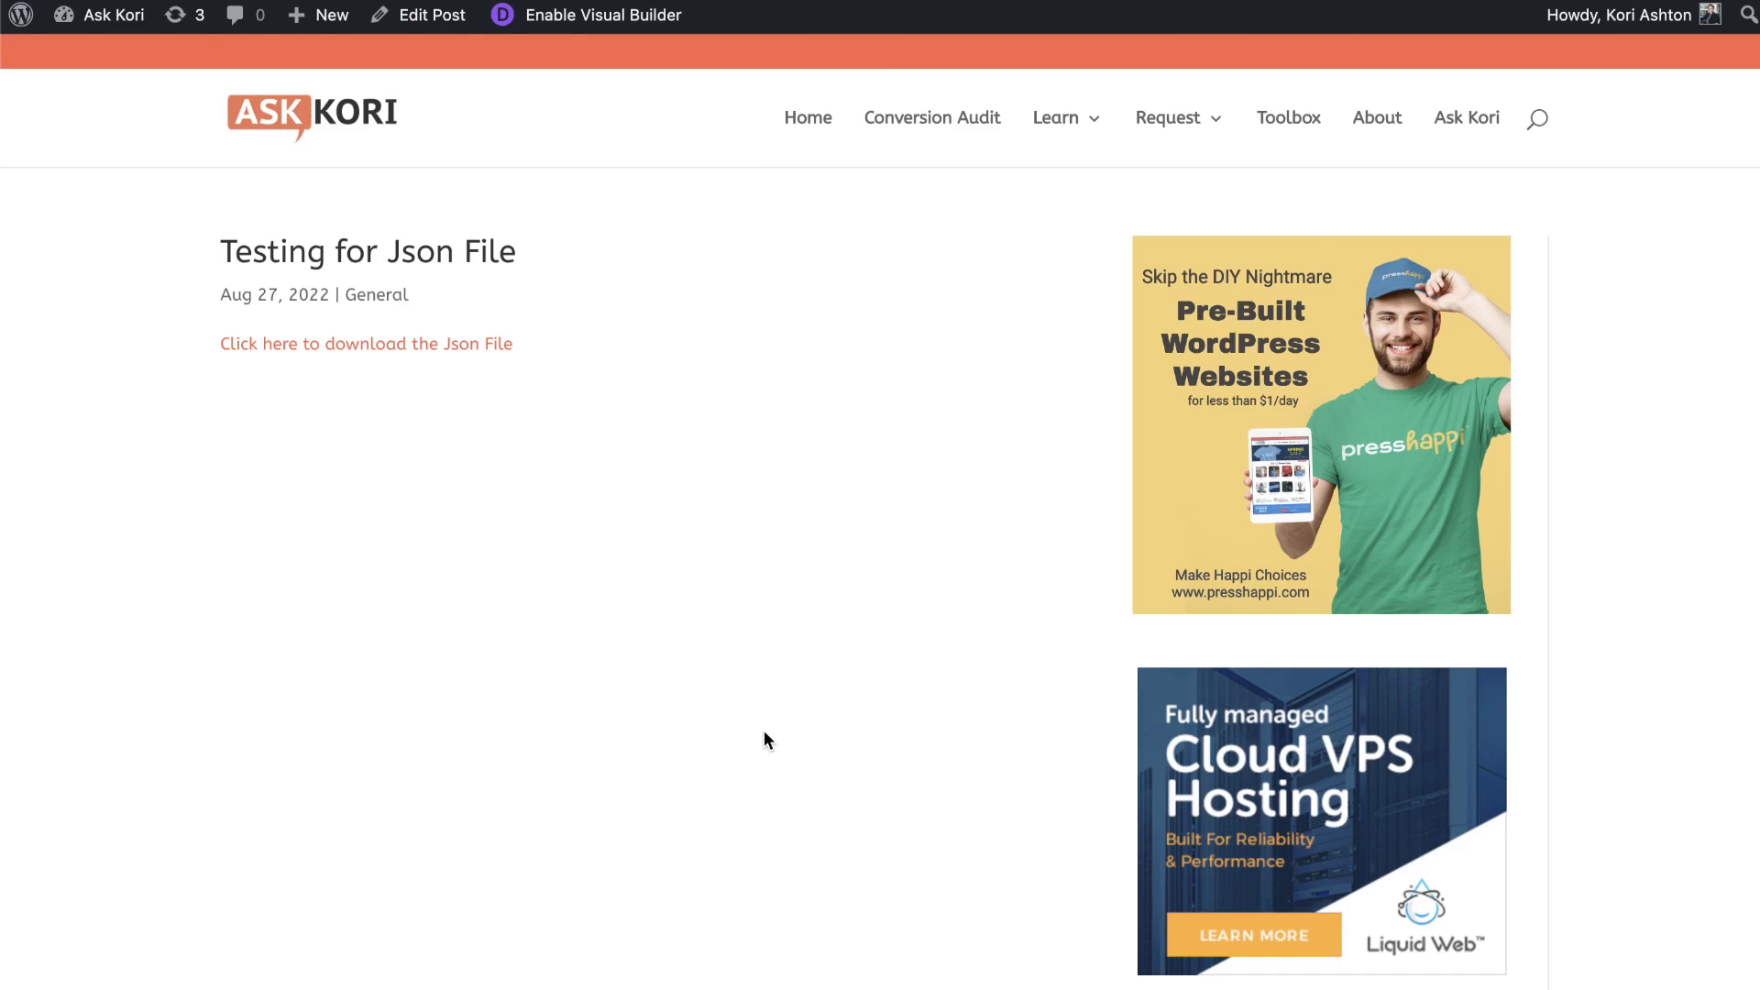
mouse_move(748, 672)
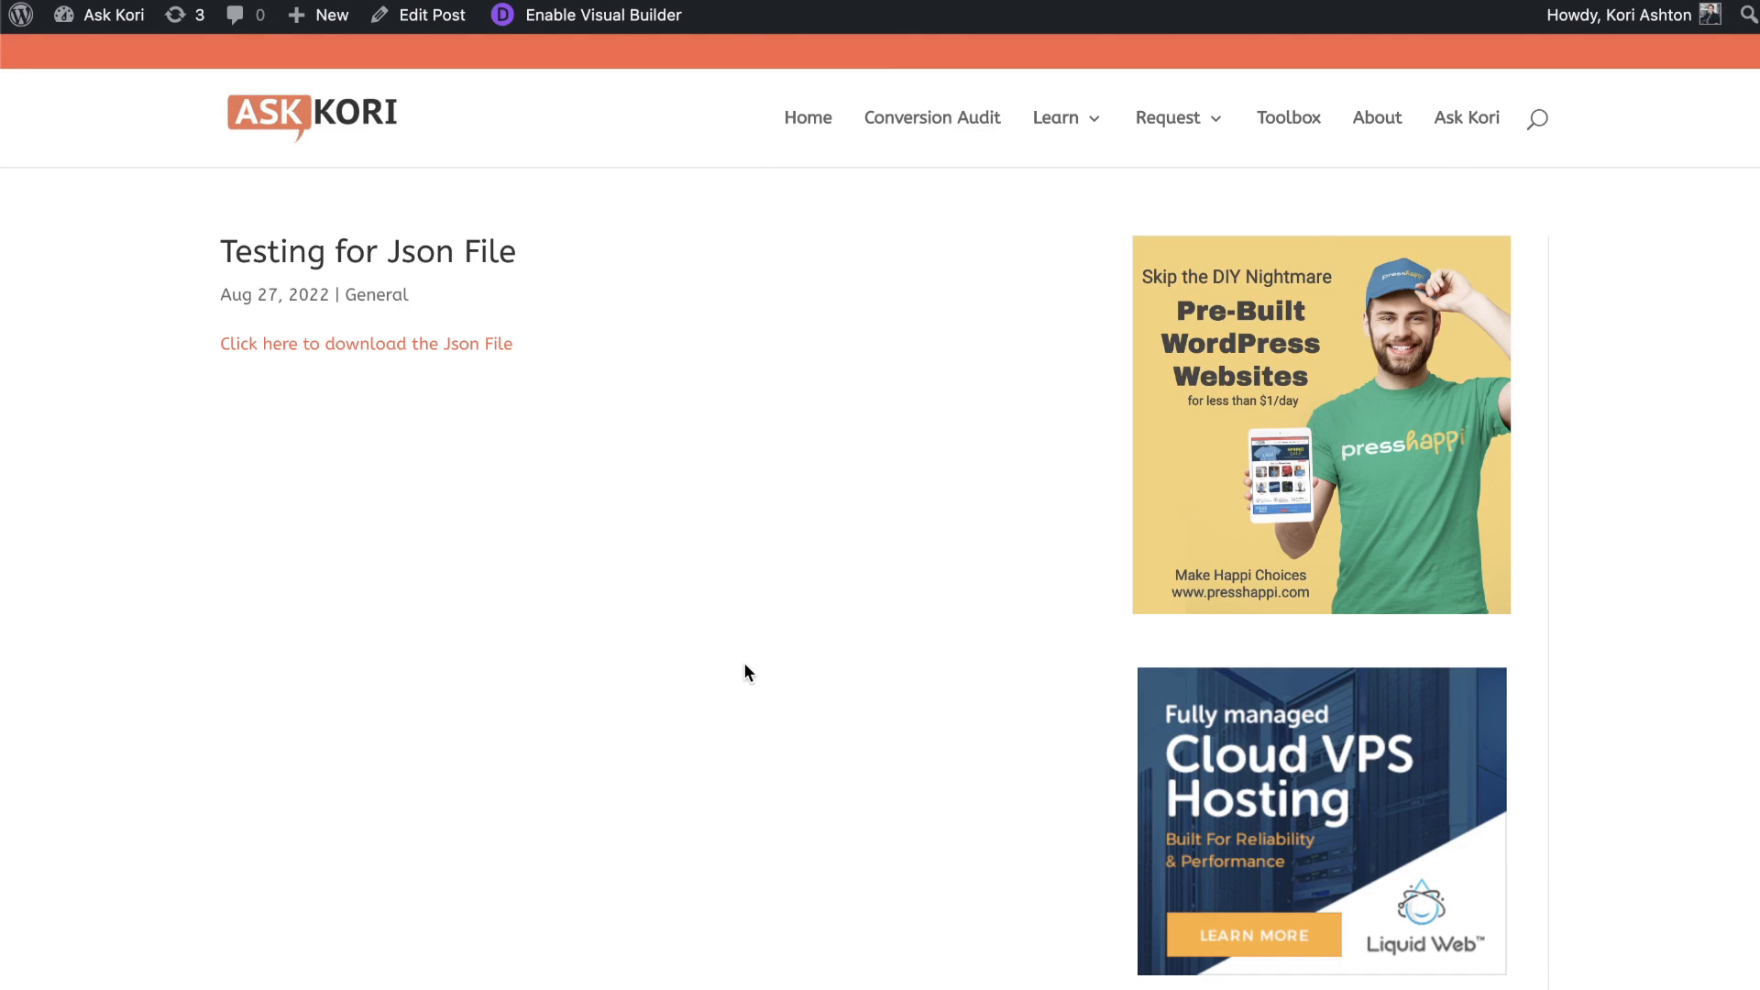
Download the Divi layout zip from the post's 'Click here to download the Json File' link.
scroll(down, 3)
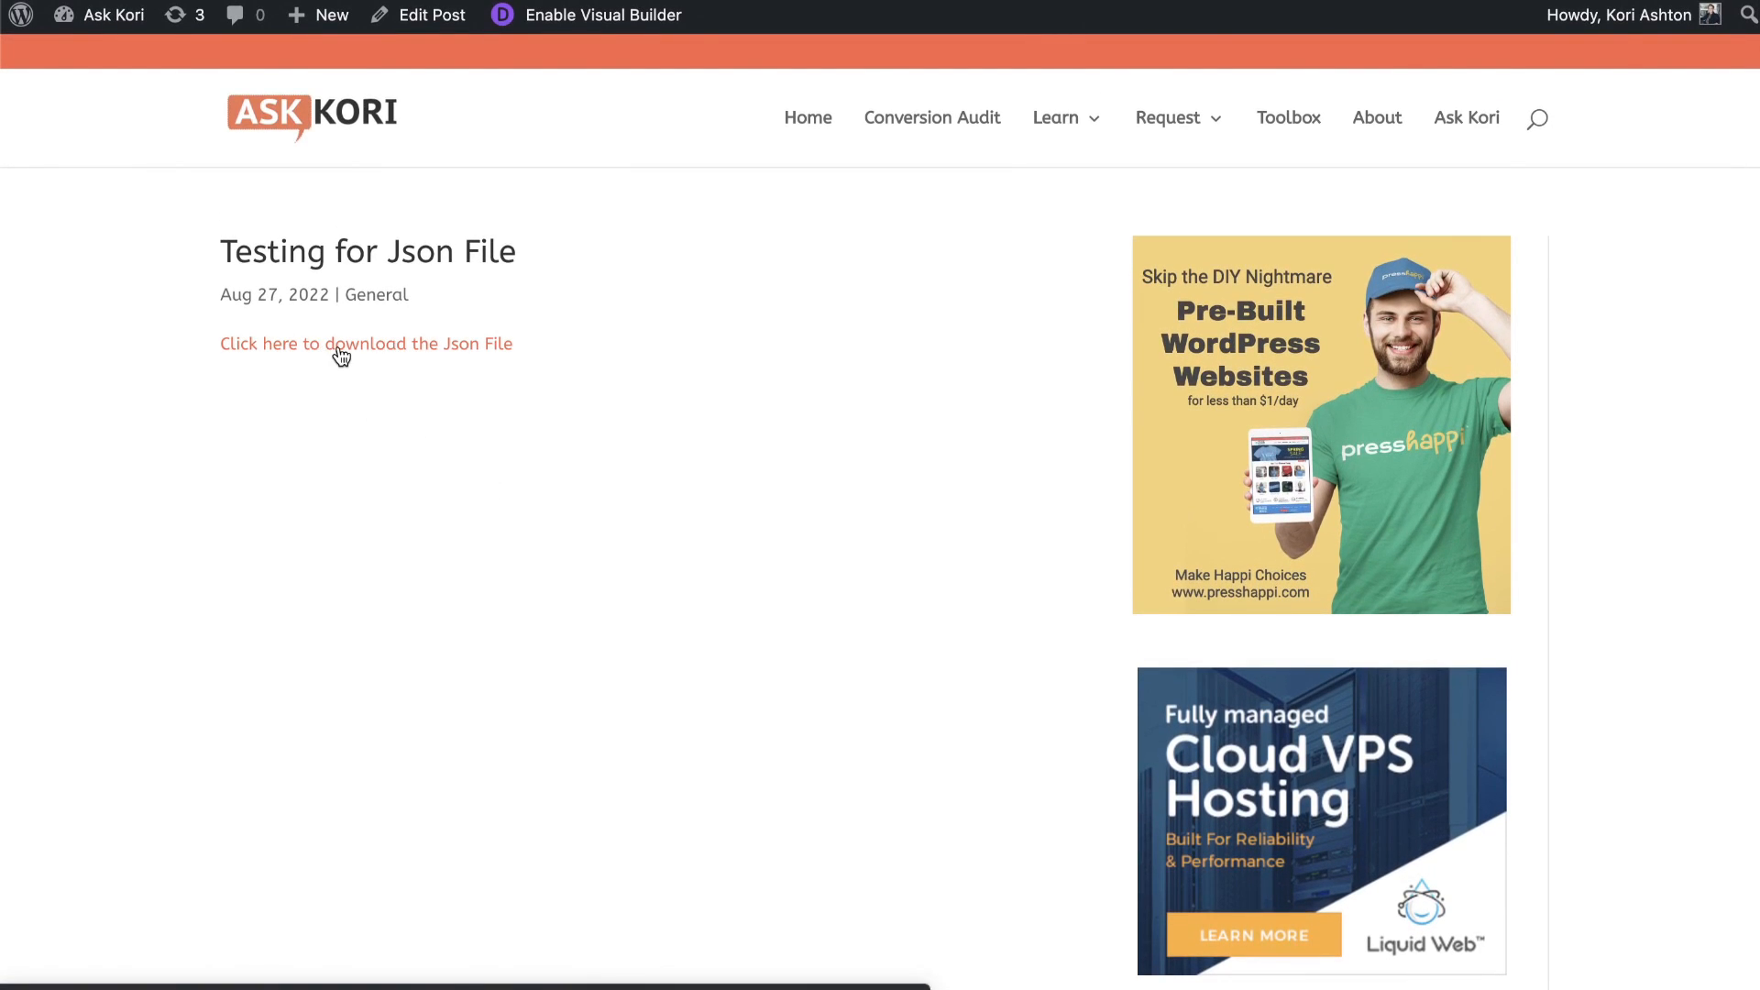
click(366, 344)
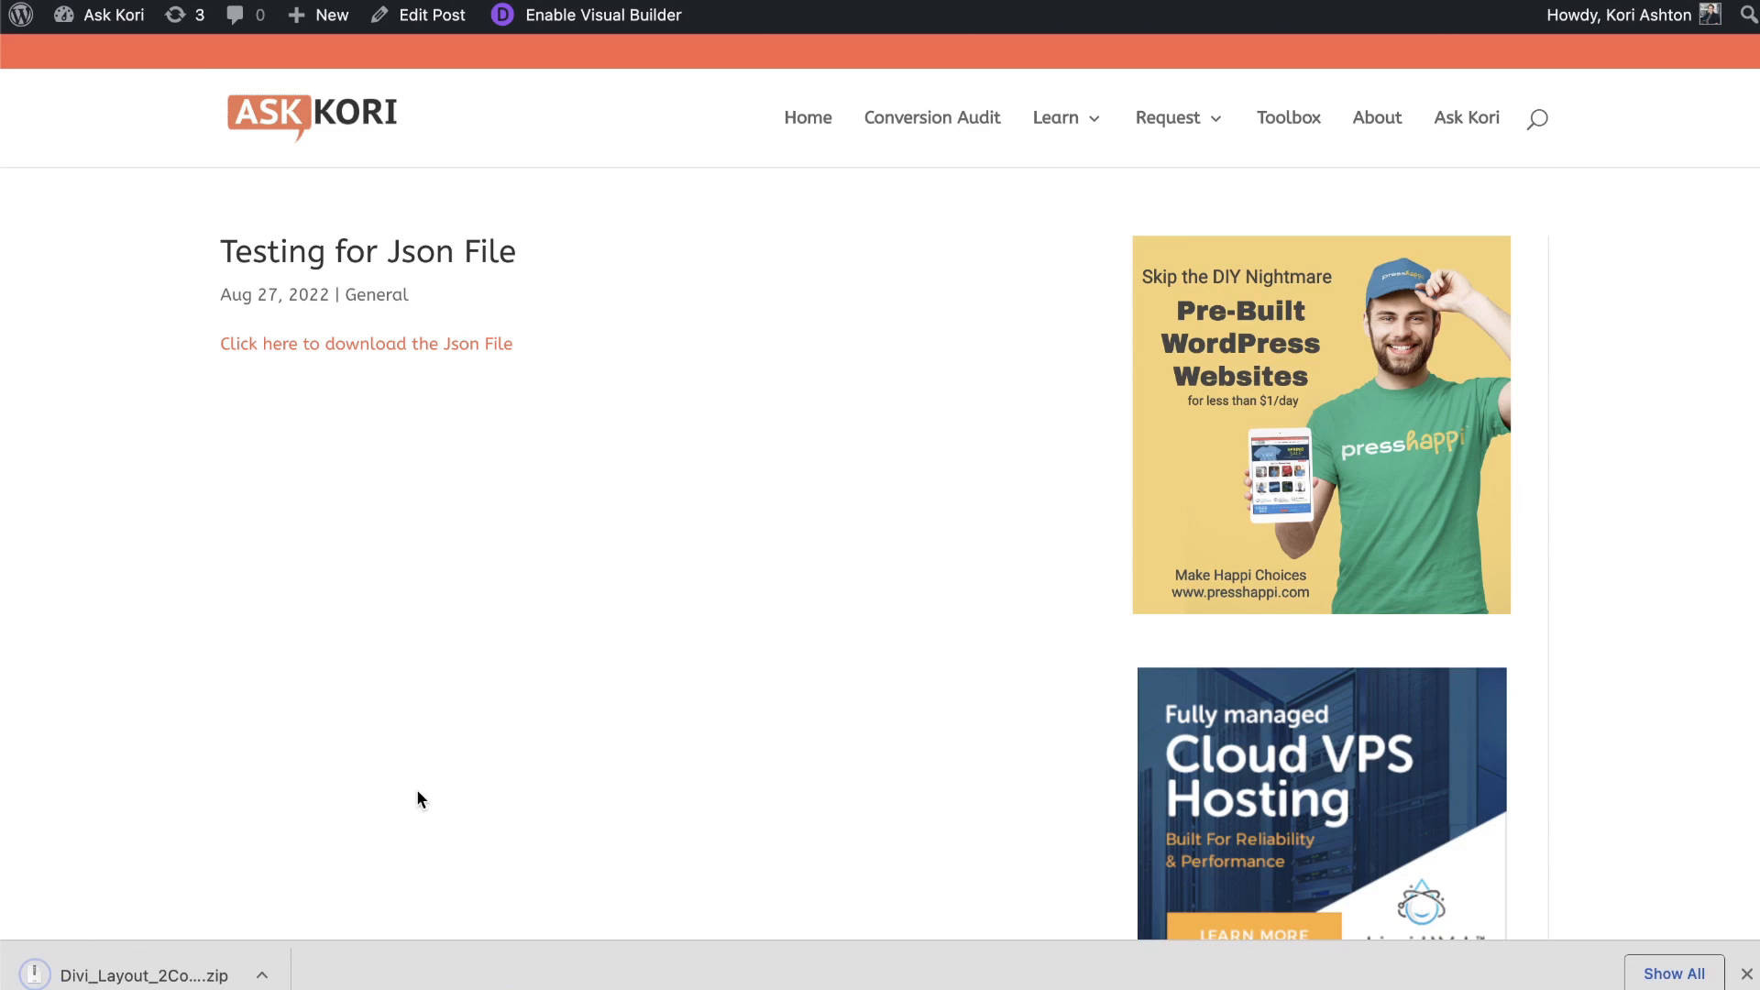
mouse_move(151, 972)
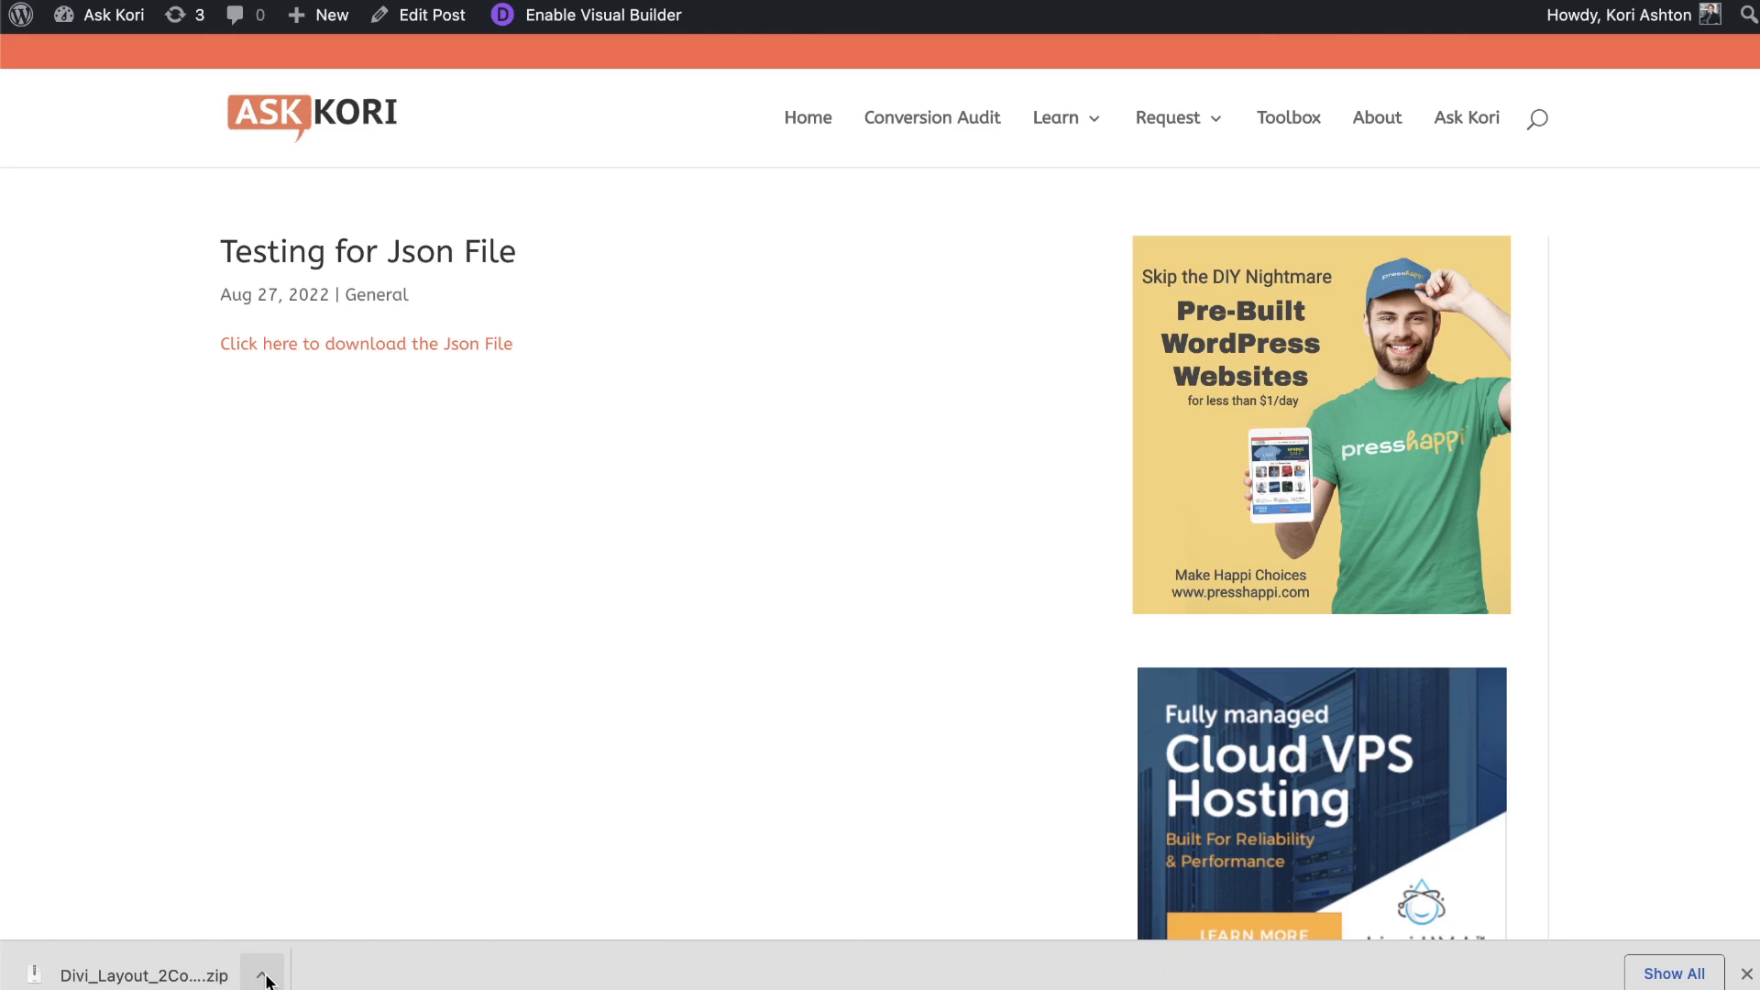
Show the downloaded layout file in Finder's Downloads folder.
click(261, 967)
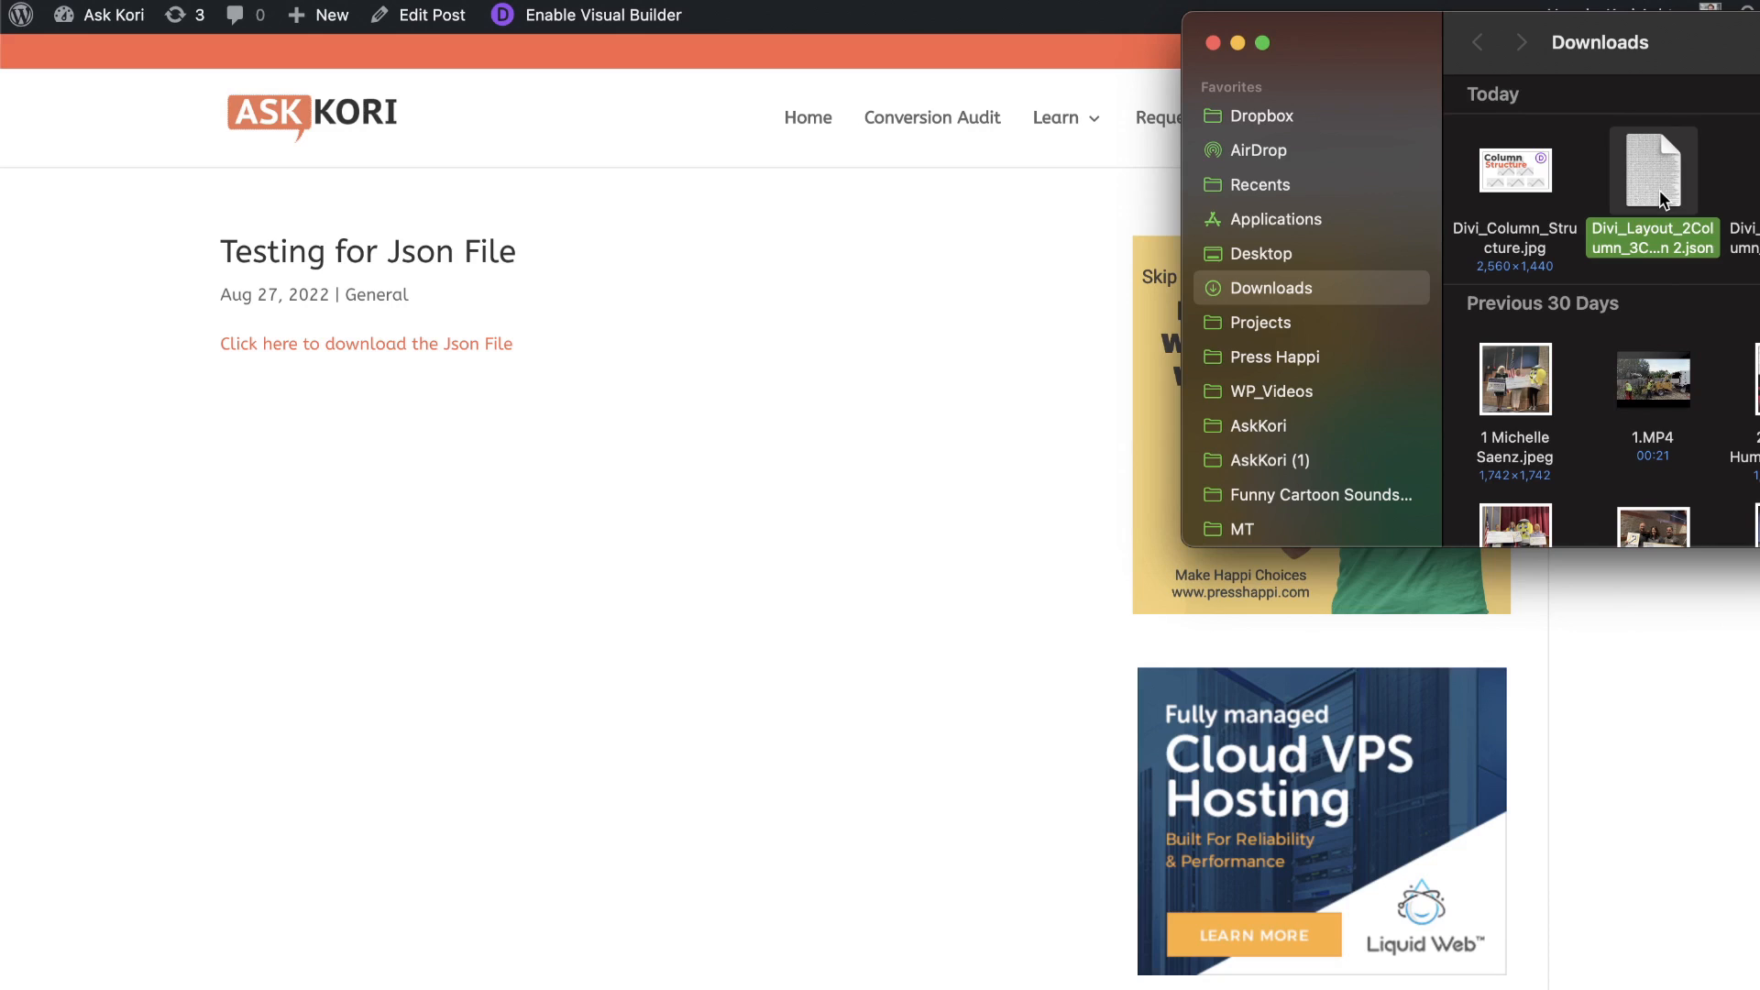
mouse_move(920, 266)
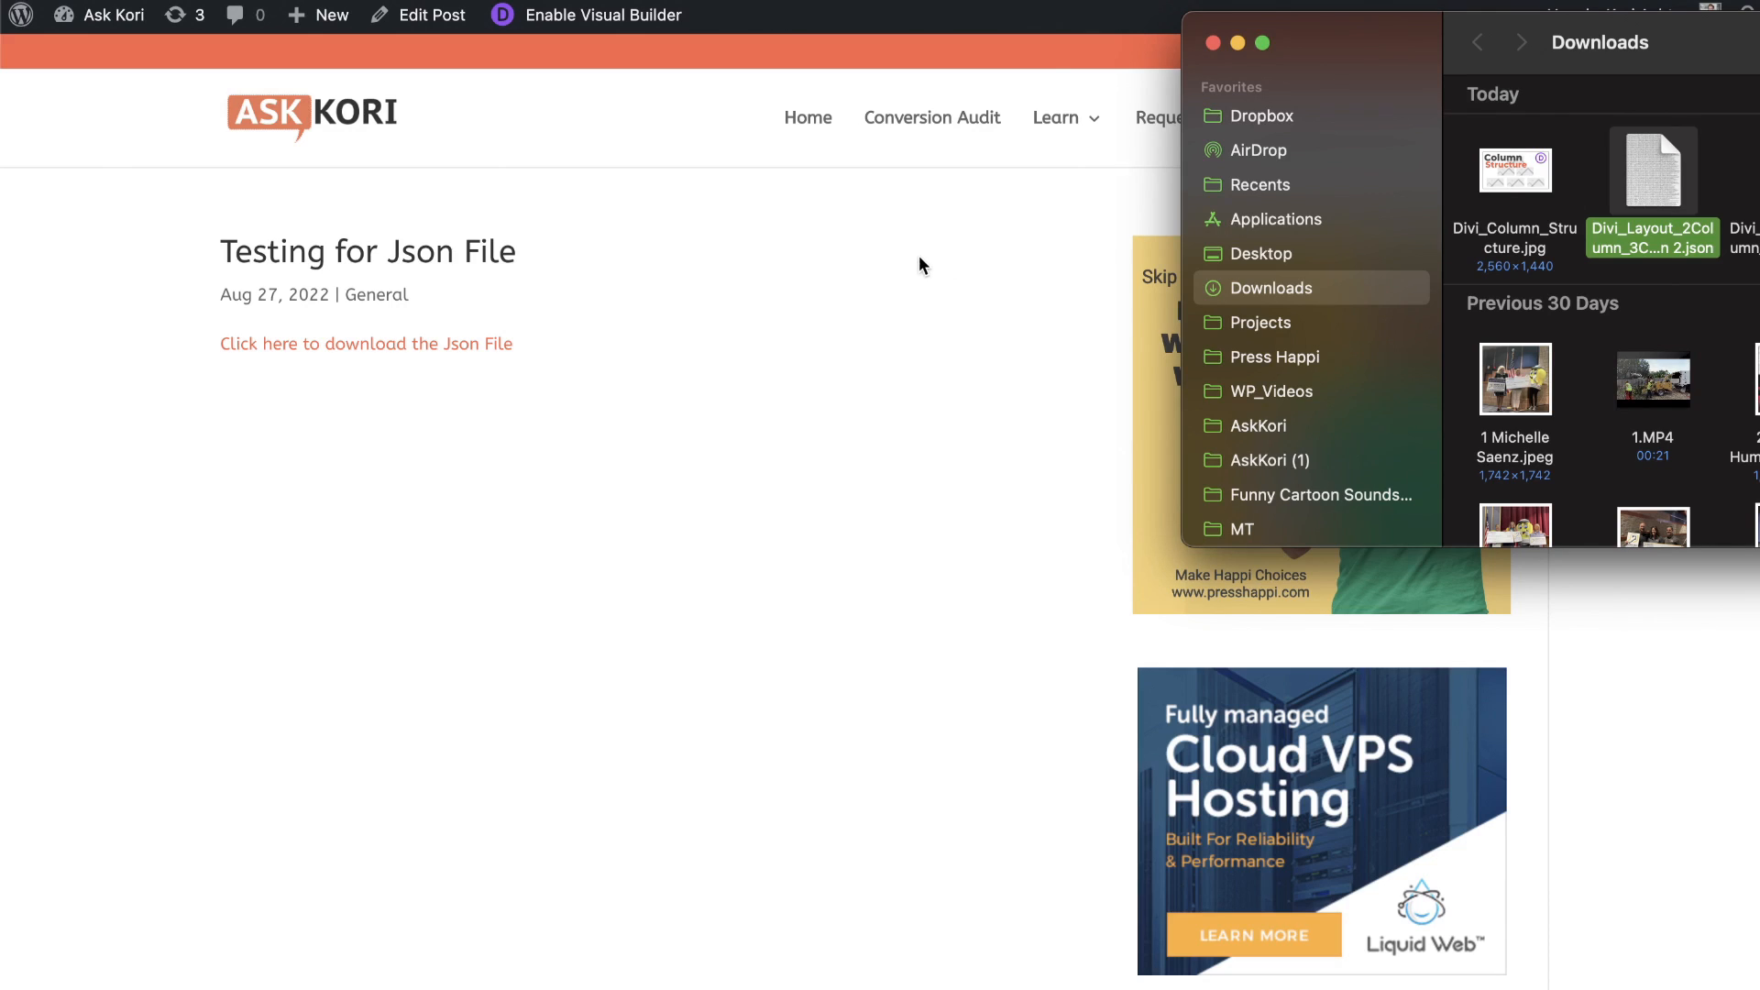
Add a new page titled 'Testing Json Import' and choose Use Divi Builder.
click(330, 15)
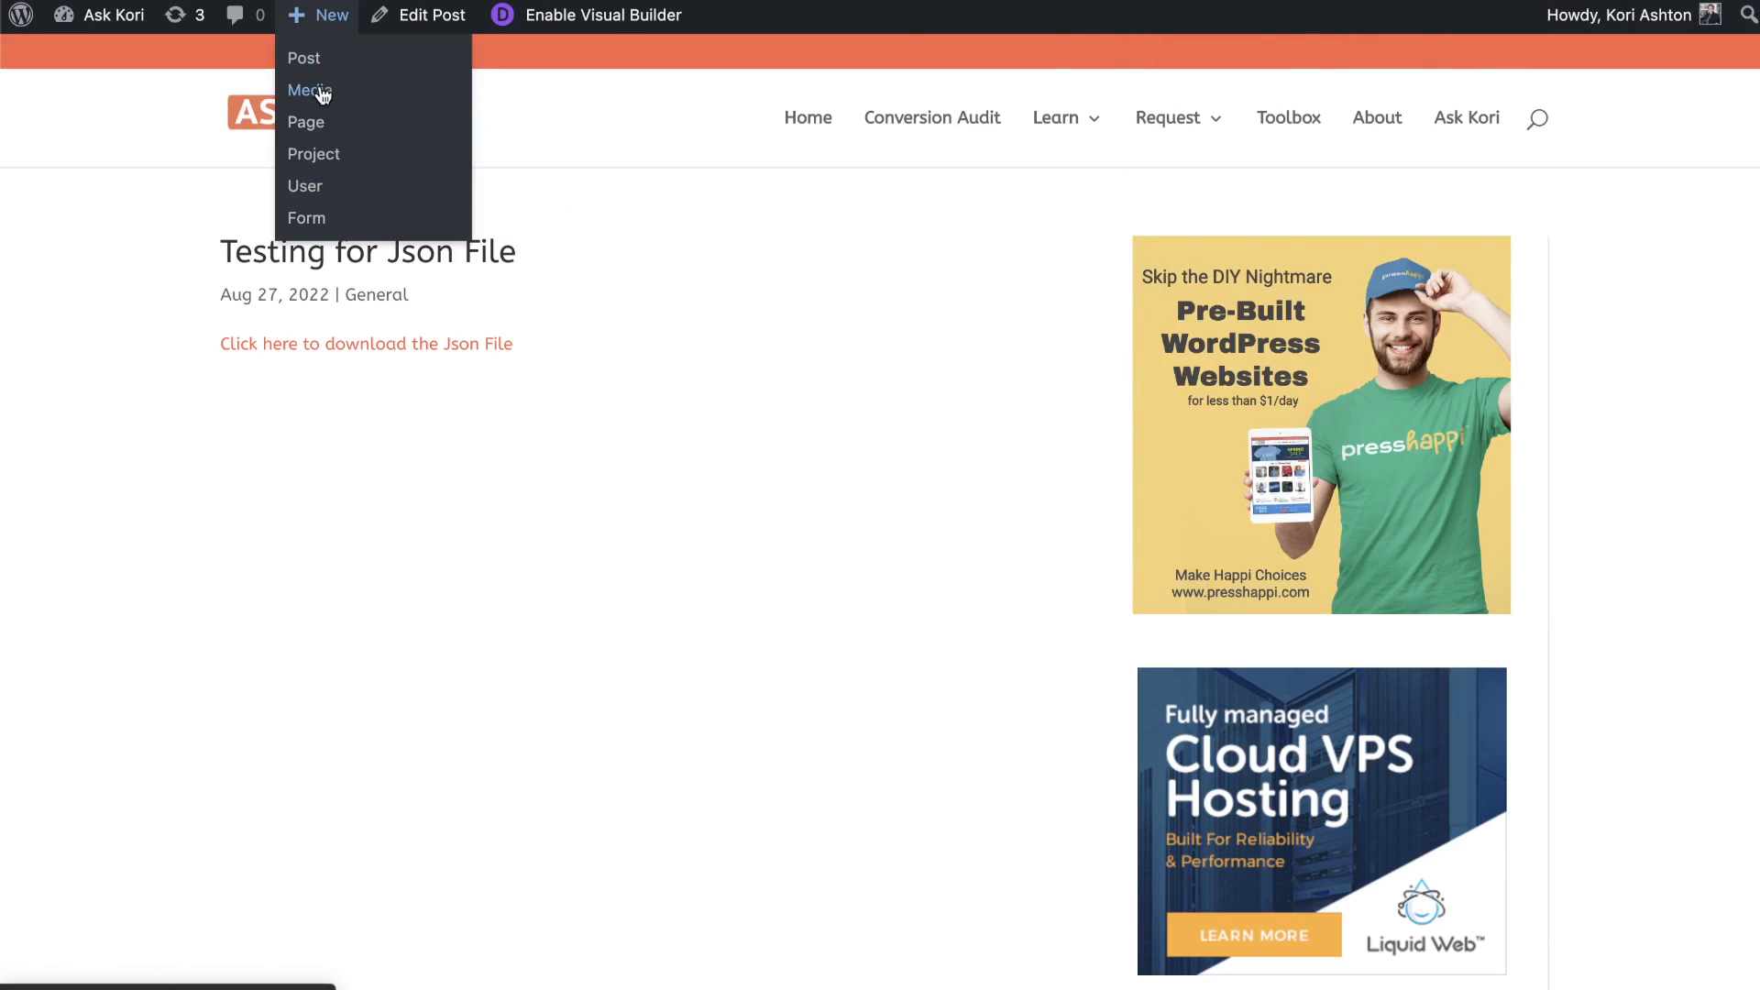
mouse_move(305, 122)
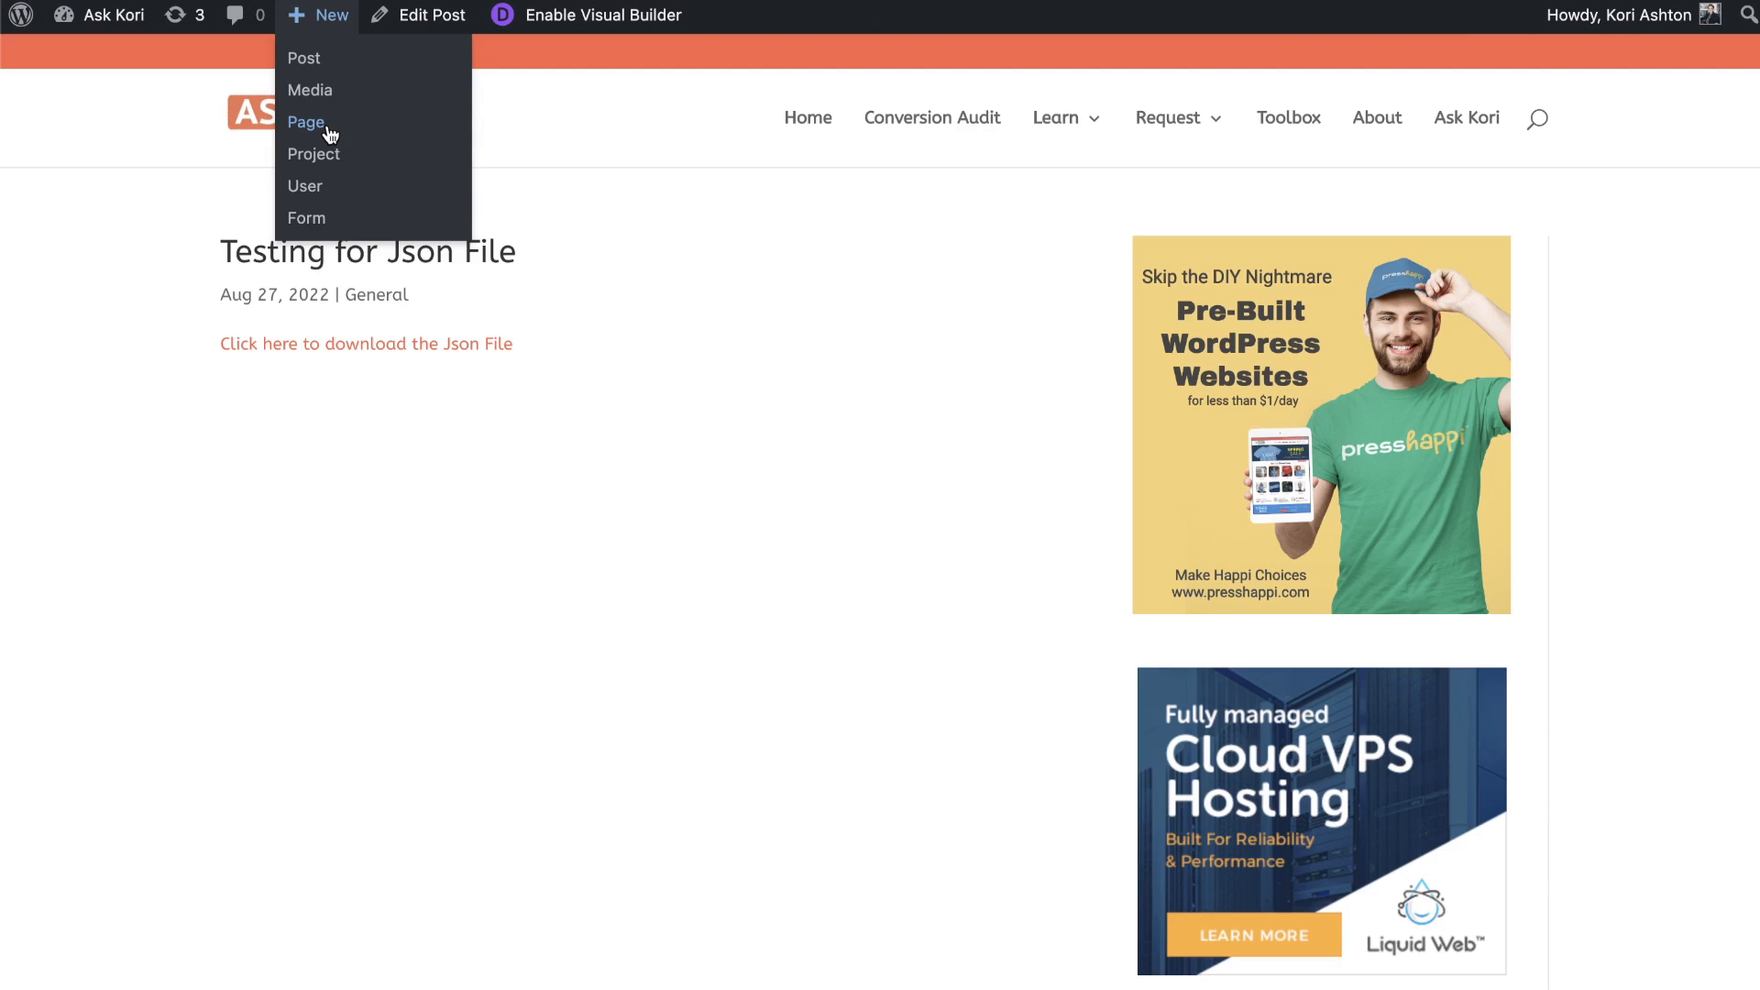
click(306, 121)
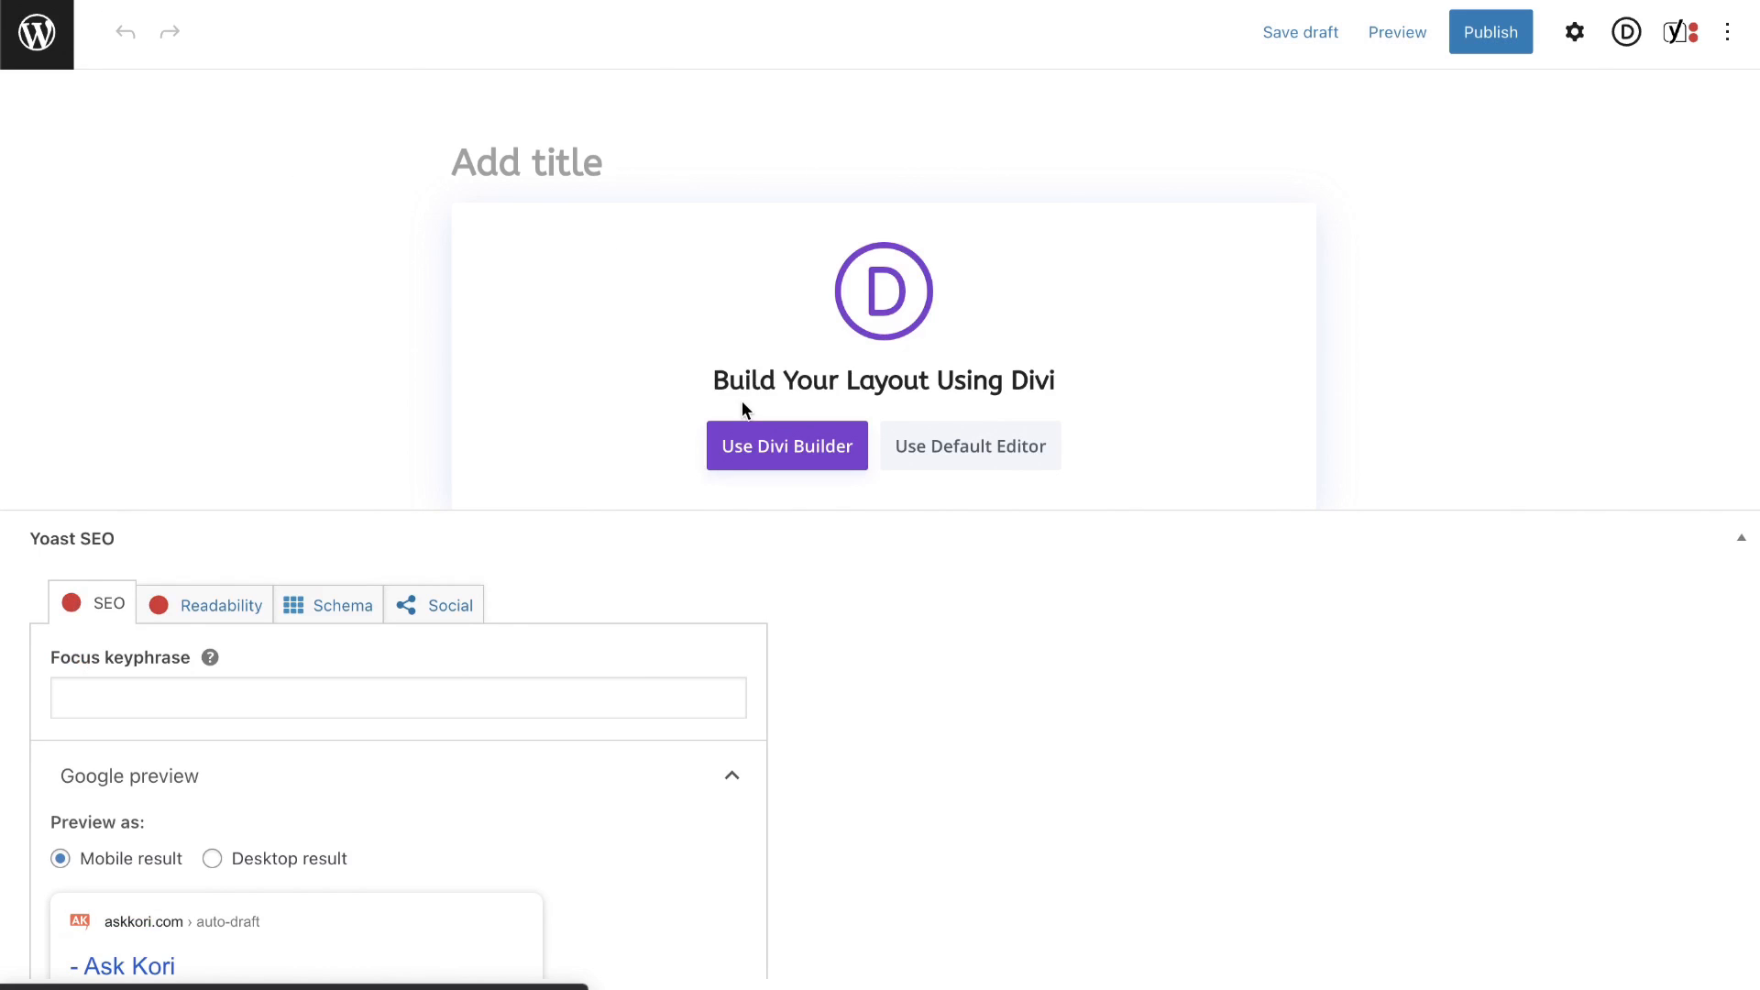
text(Testing J)
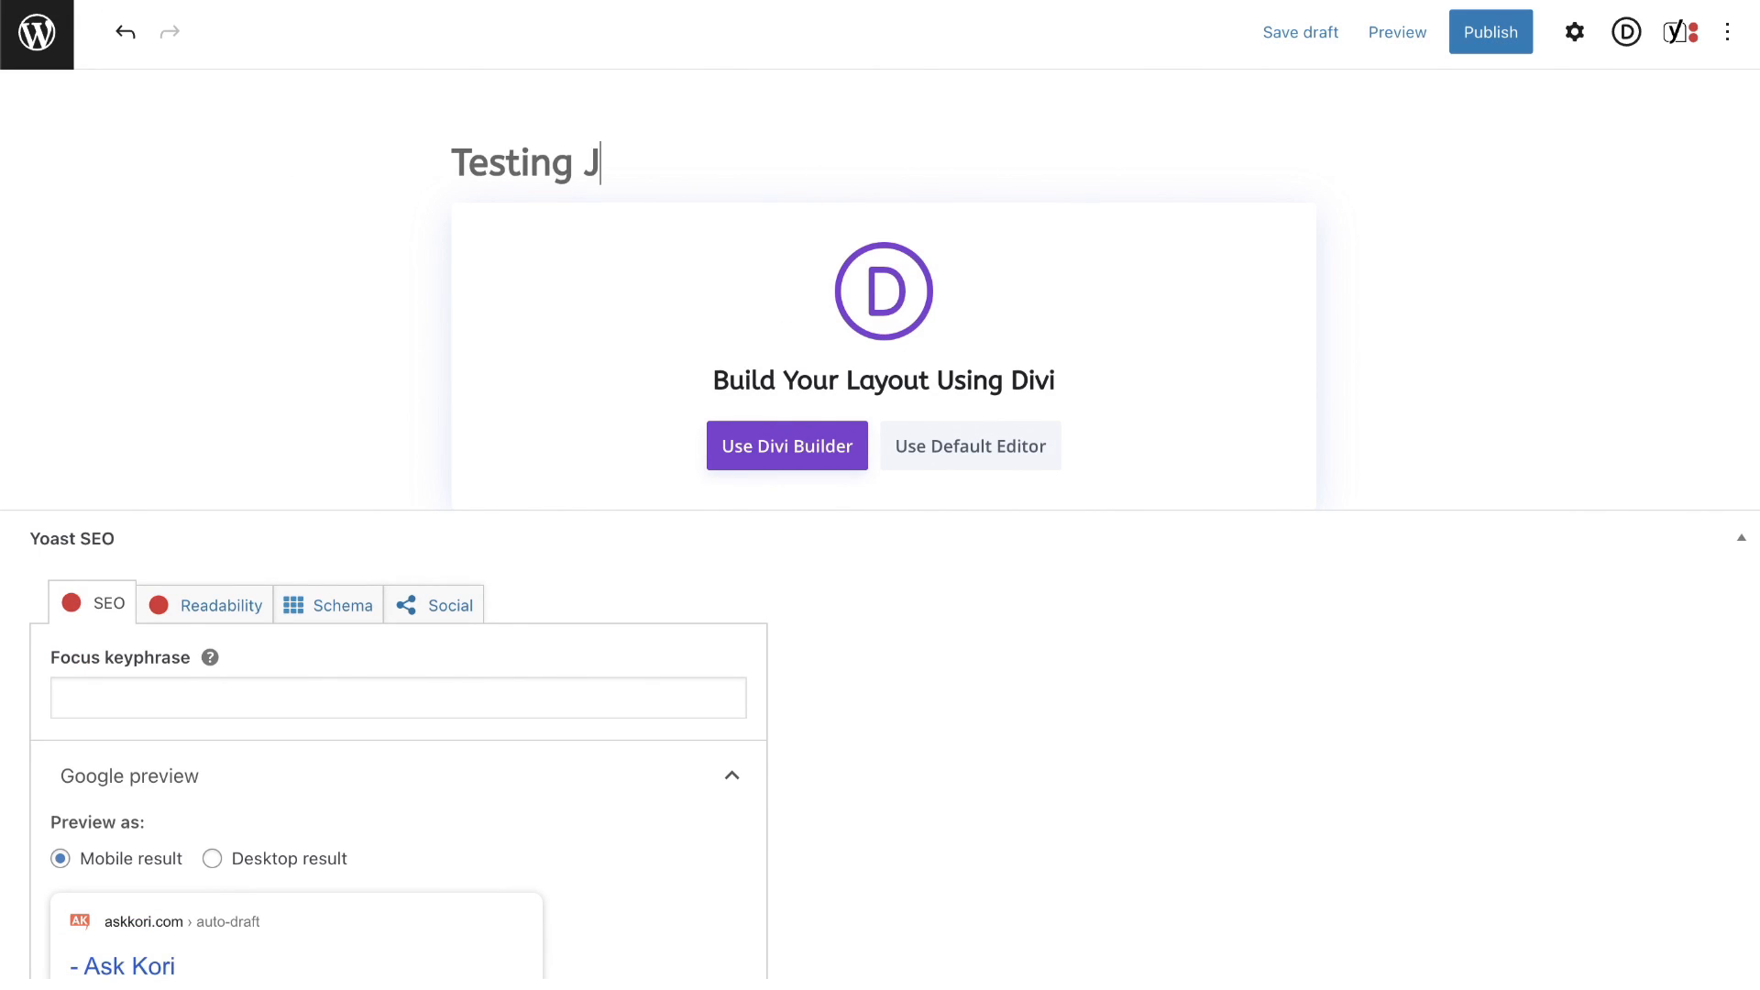
text(son Import)
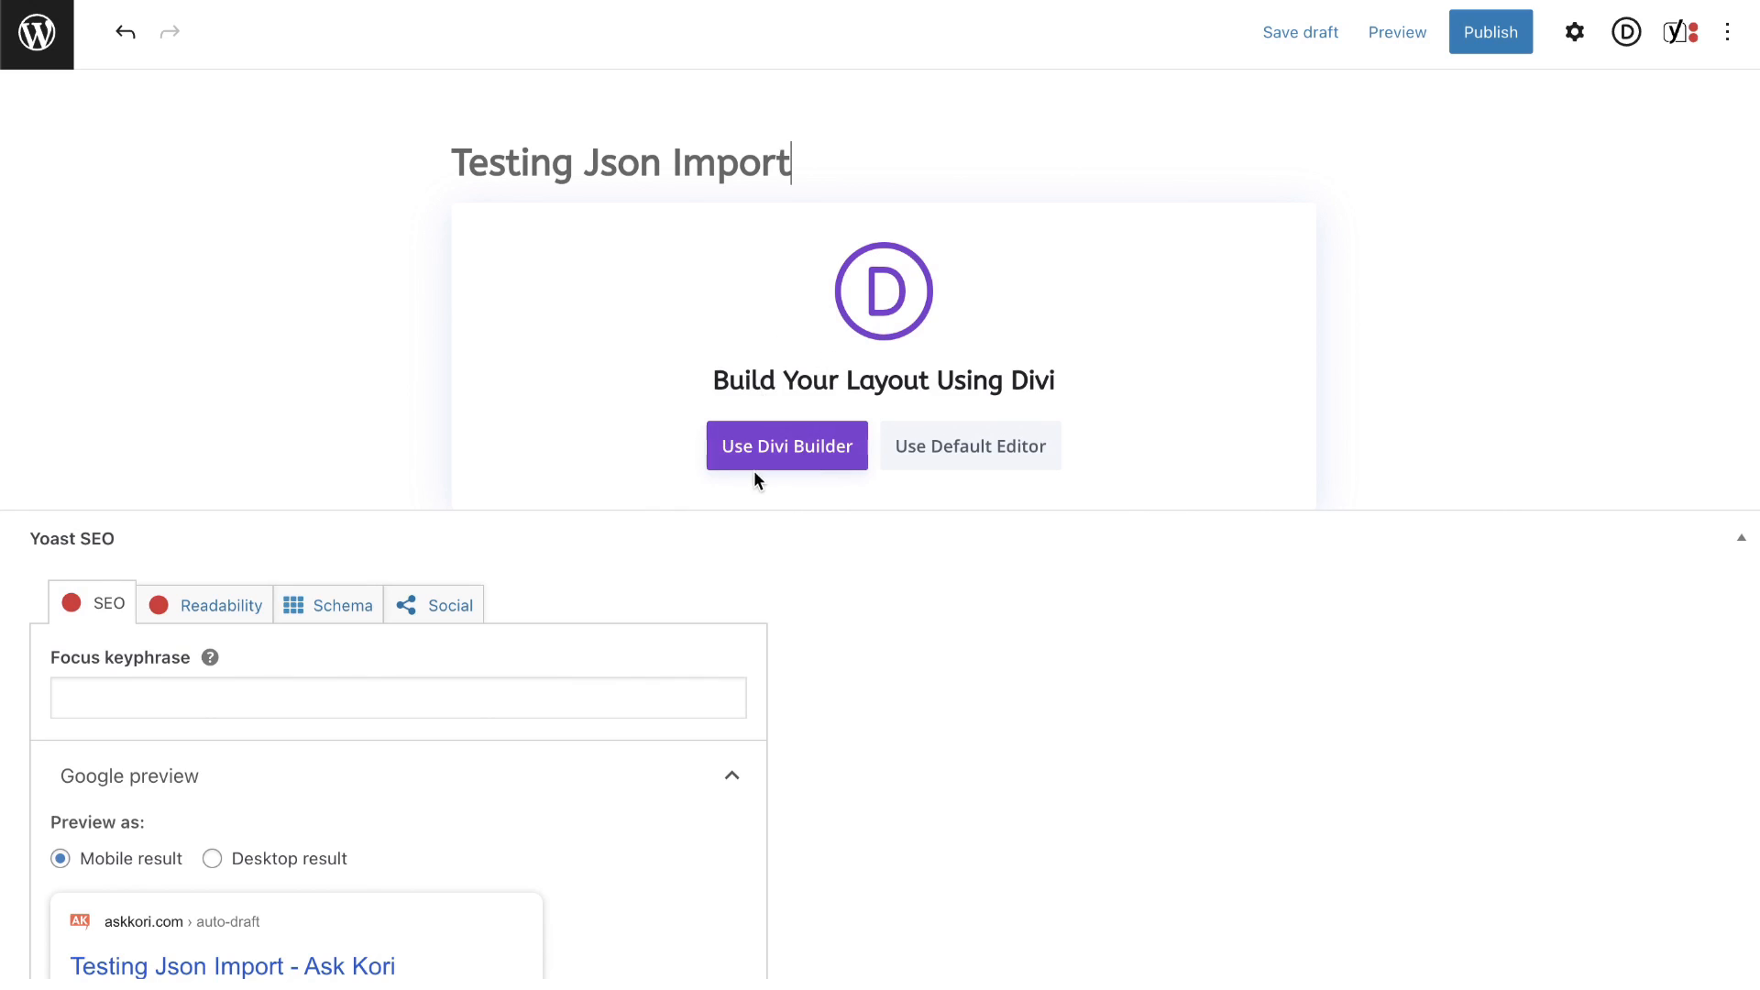
click(786, 445)
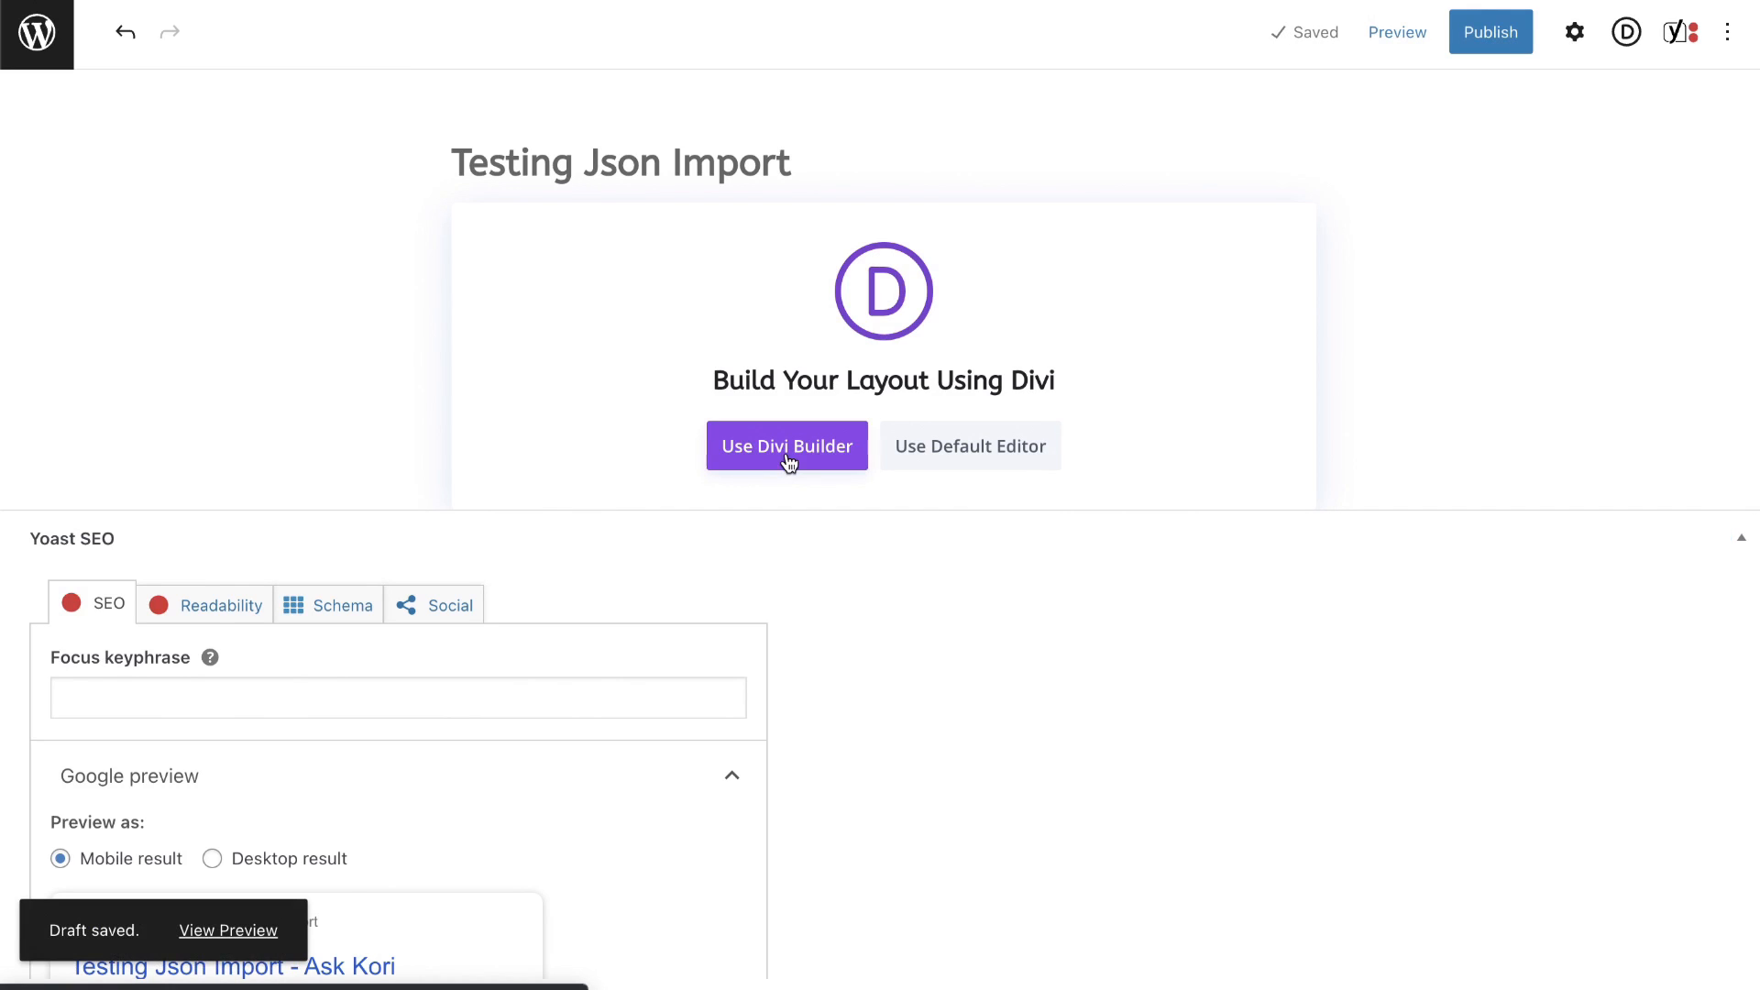
click(787, 445)
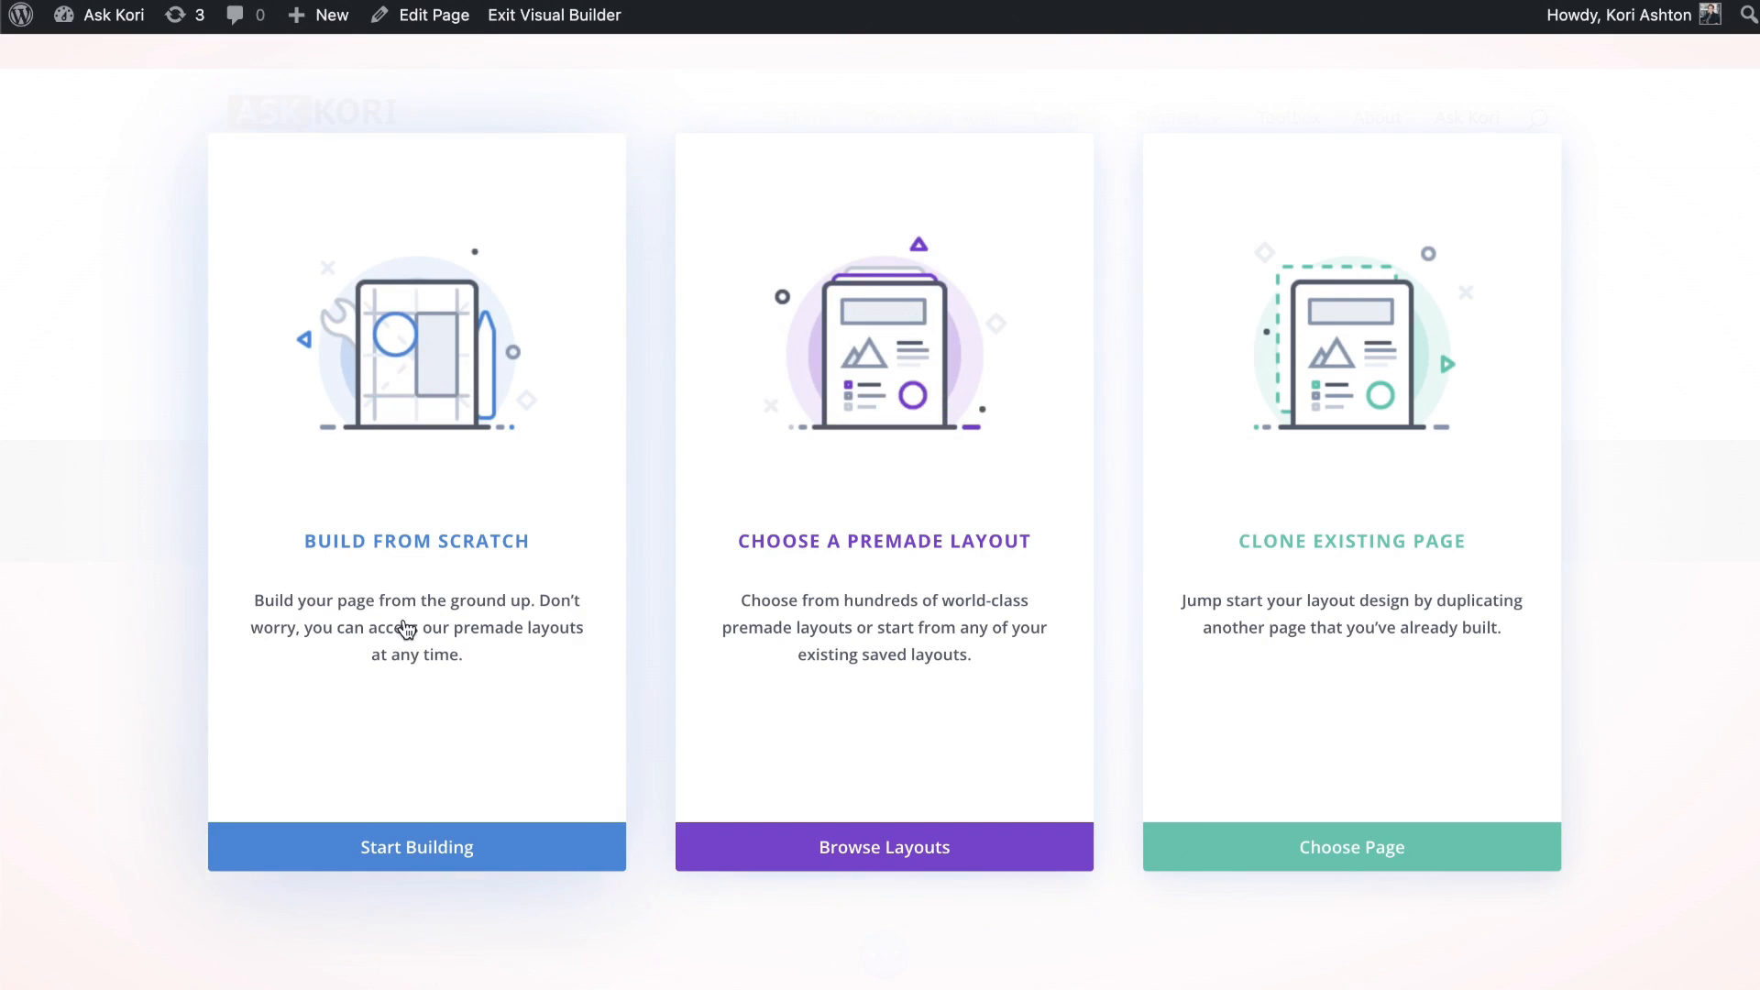
Start building from scratch, dismiss the Insert Row popup, and expand the page settings bar.
click(416, 846)
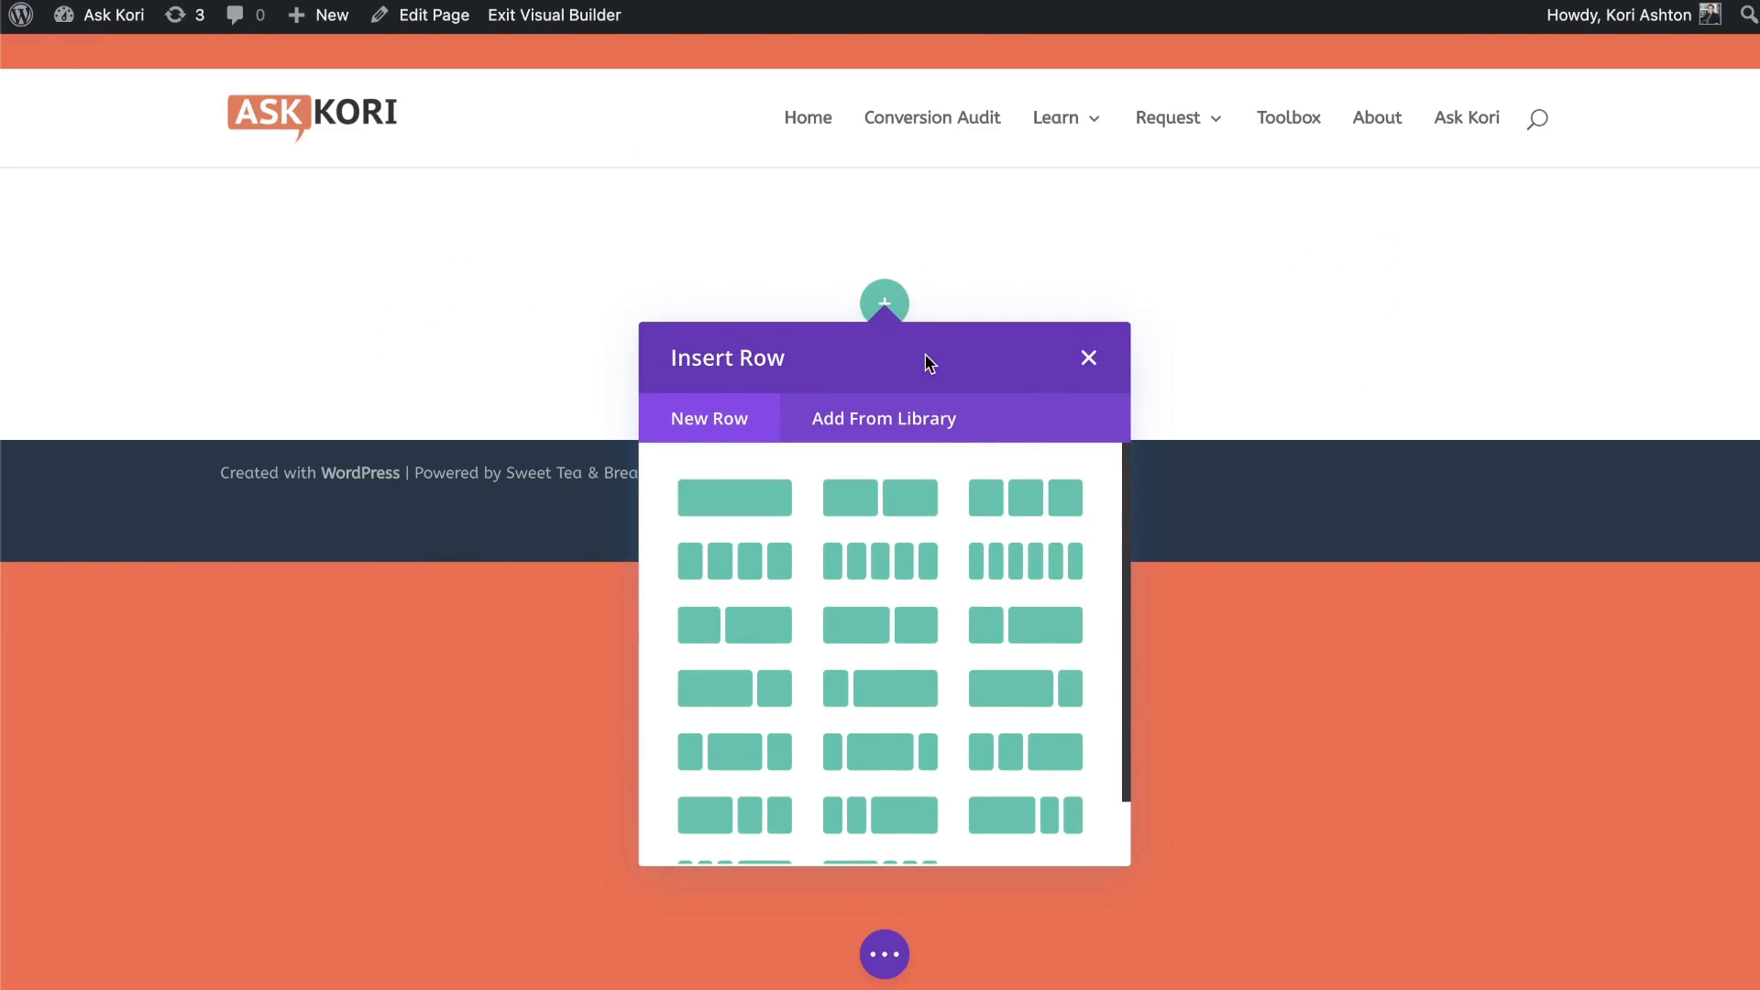
click(1087, 357)
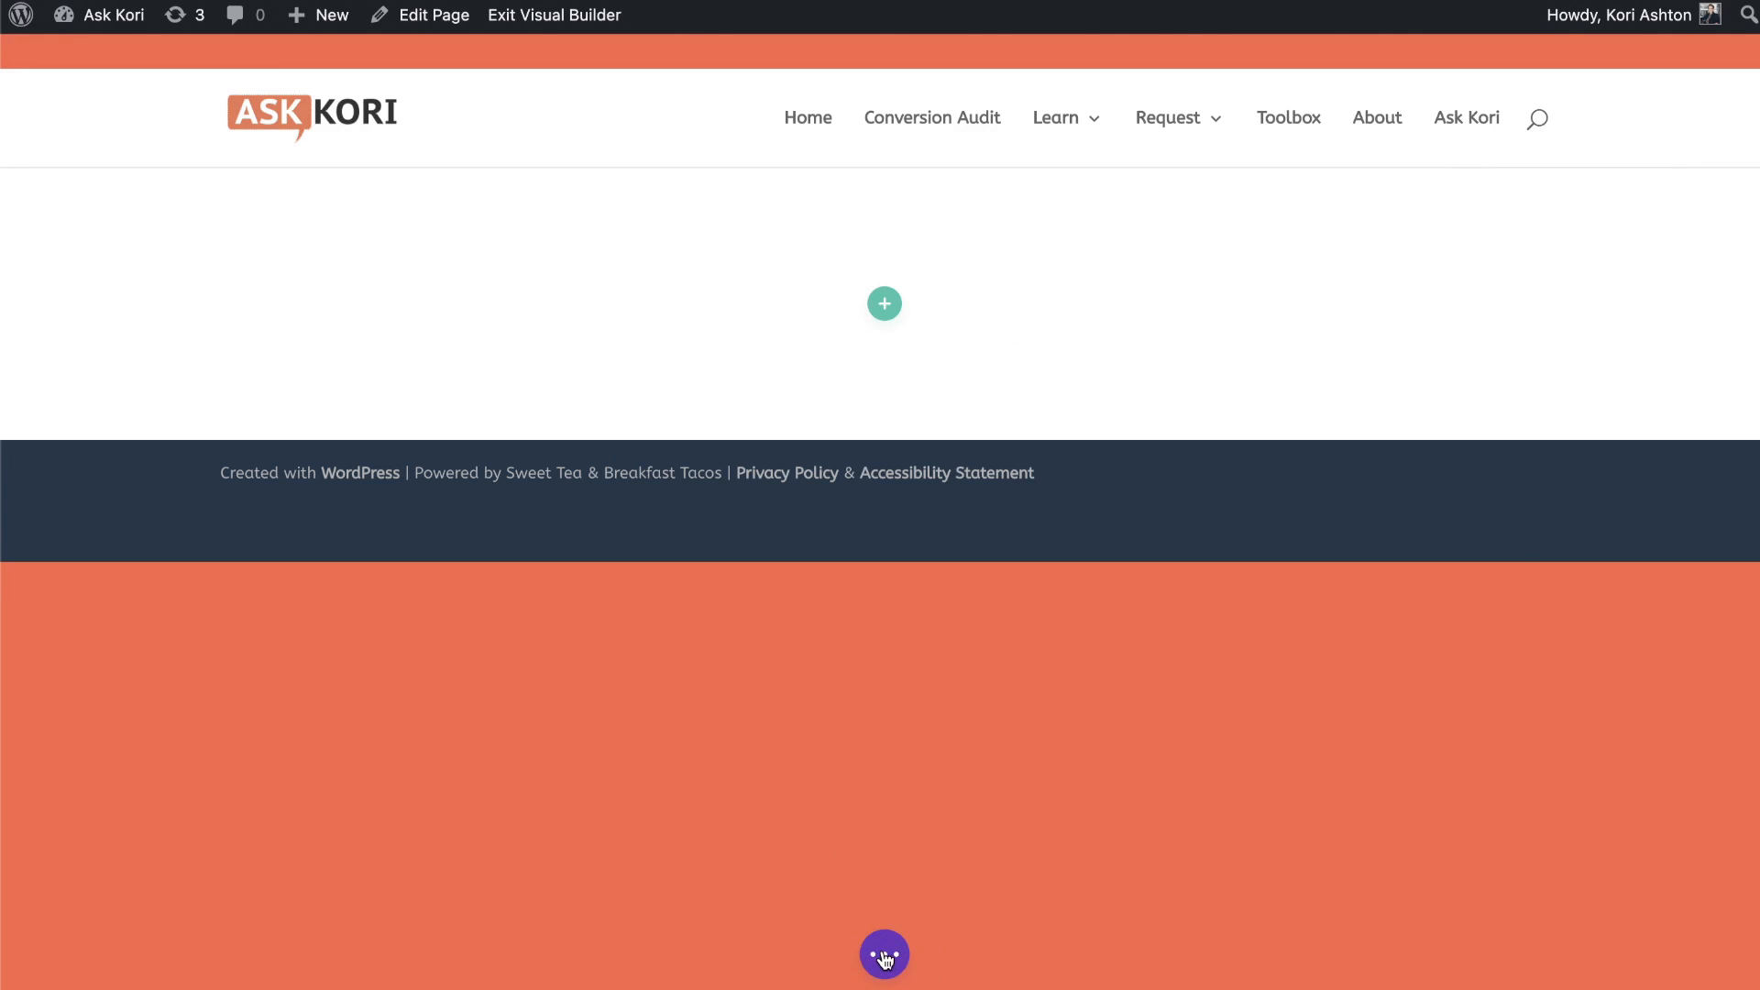
click(884, 955)
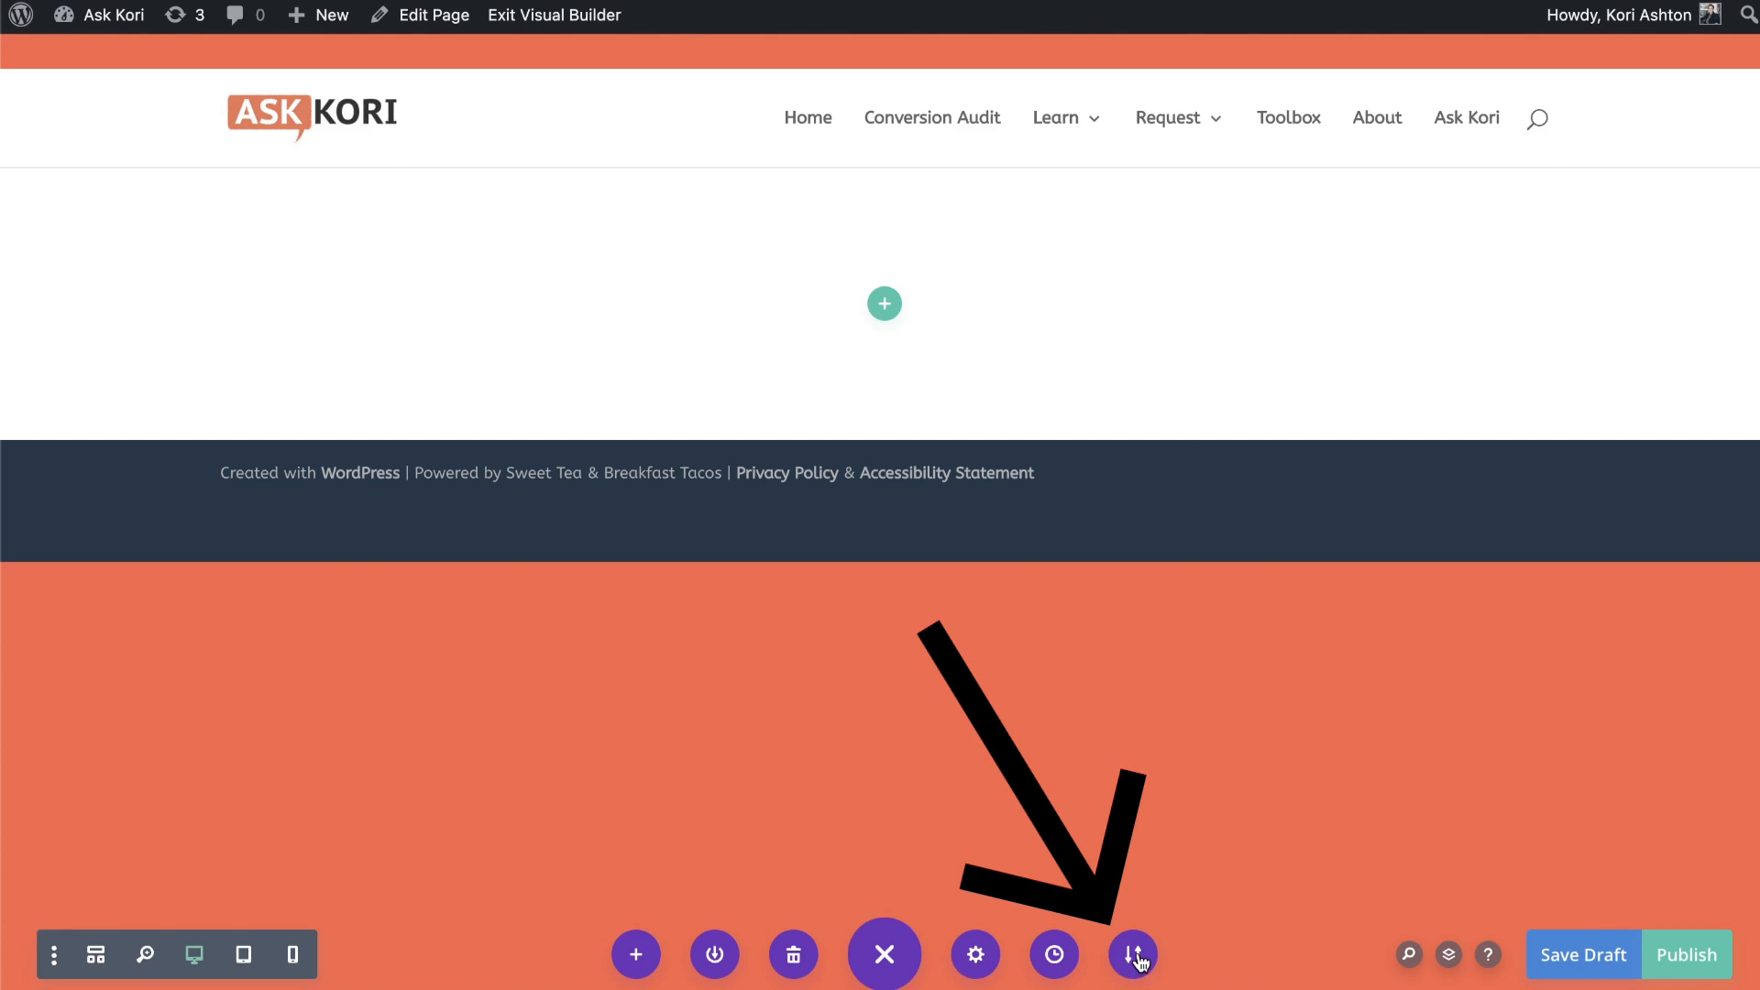
Import the downloaded layout JSON through Portability with Replace Existing Content checked.
click(1133, 955)
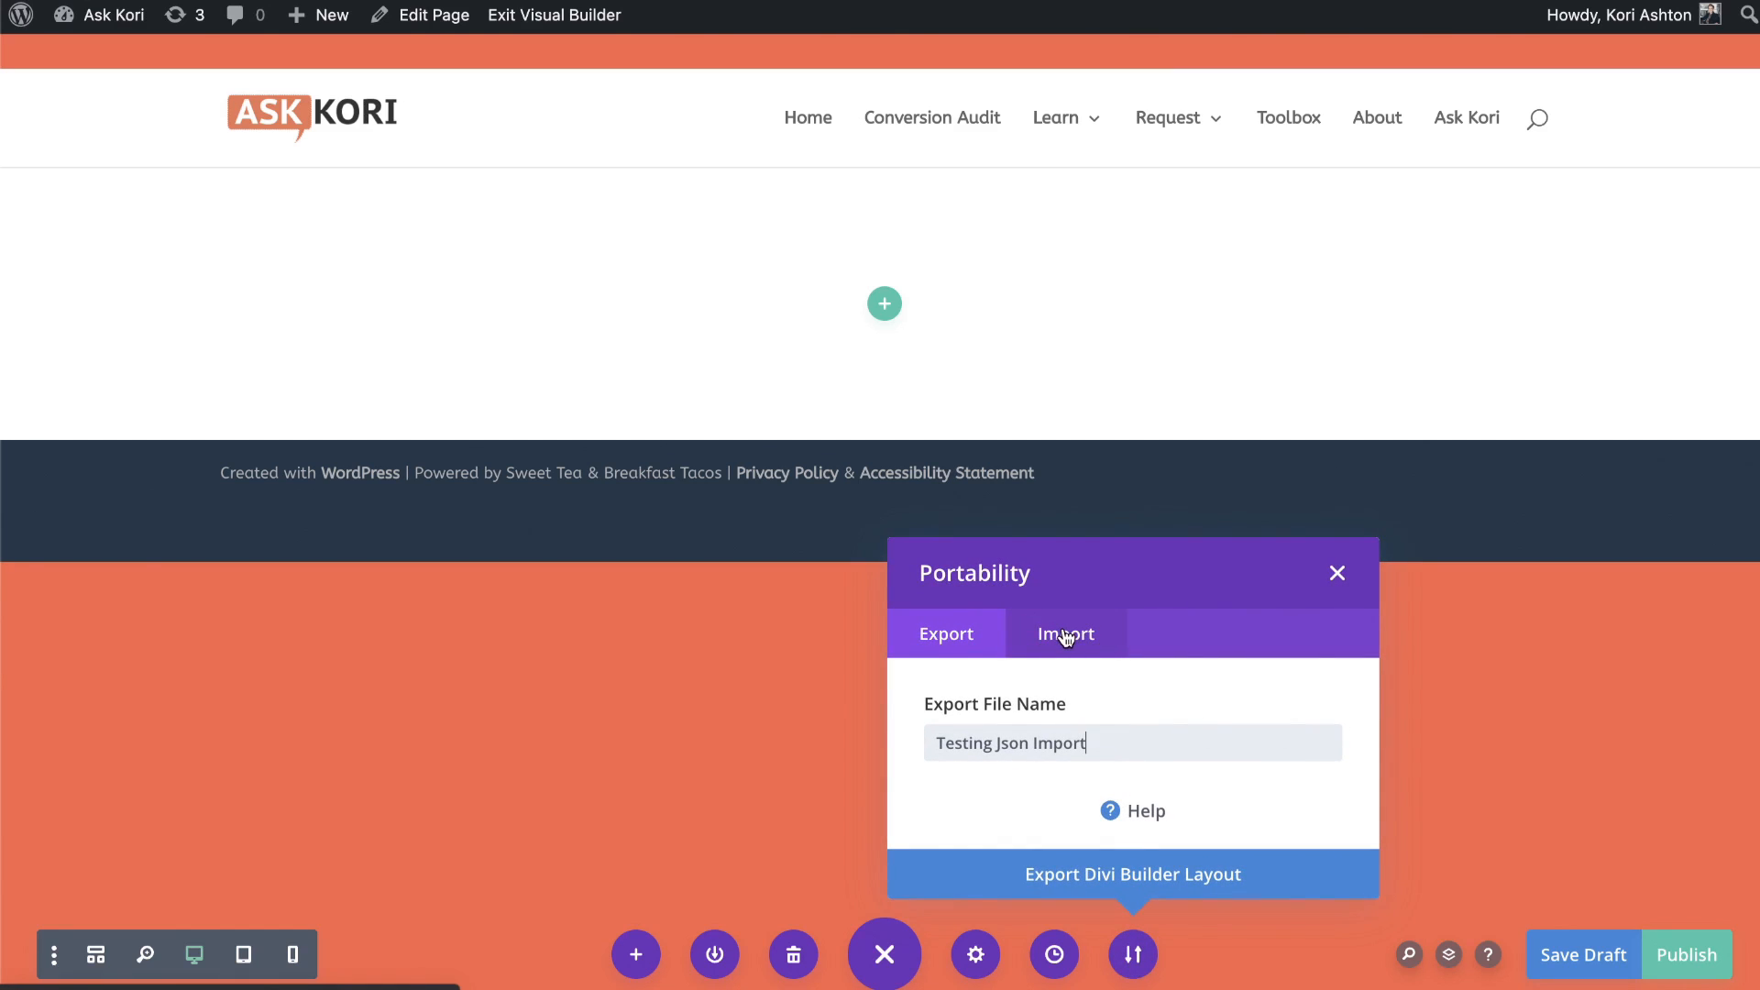
click(1065, 634)
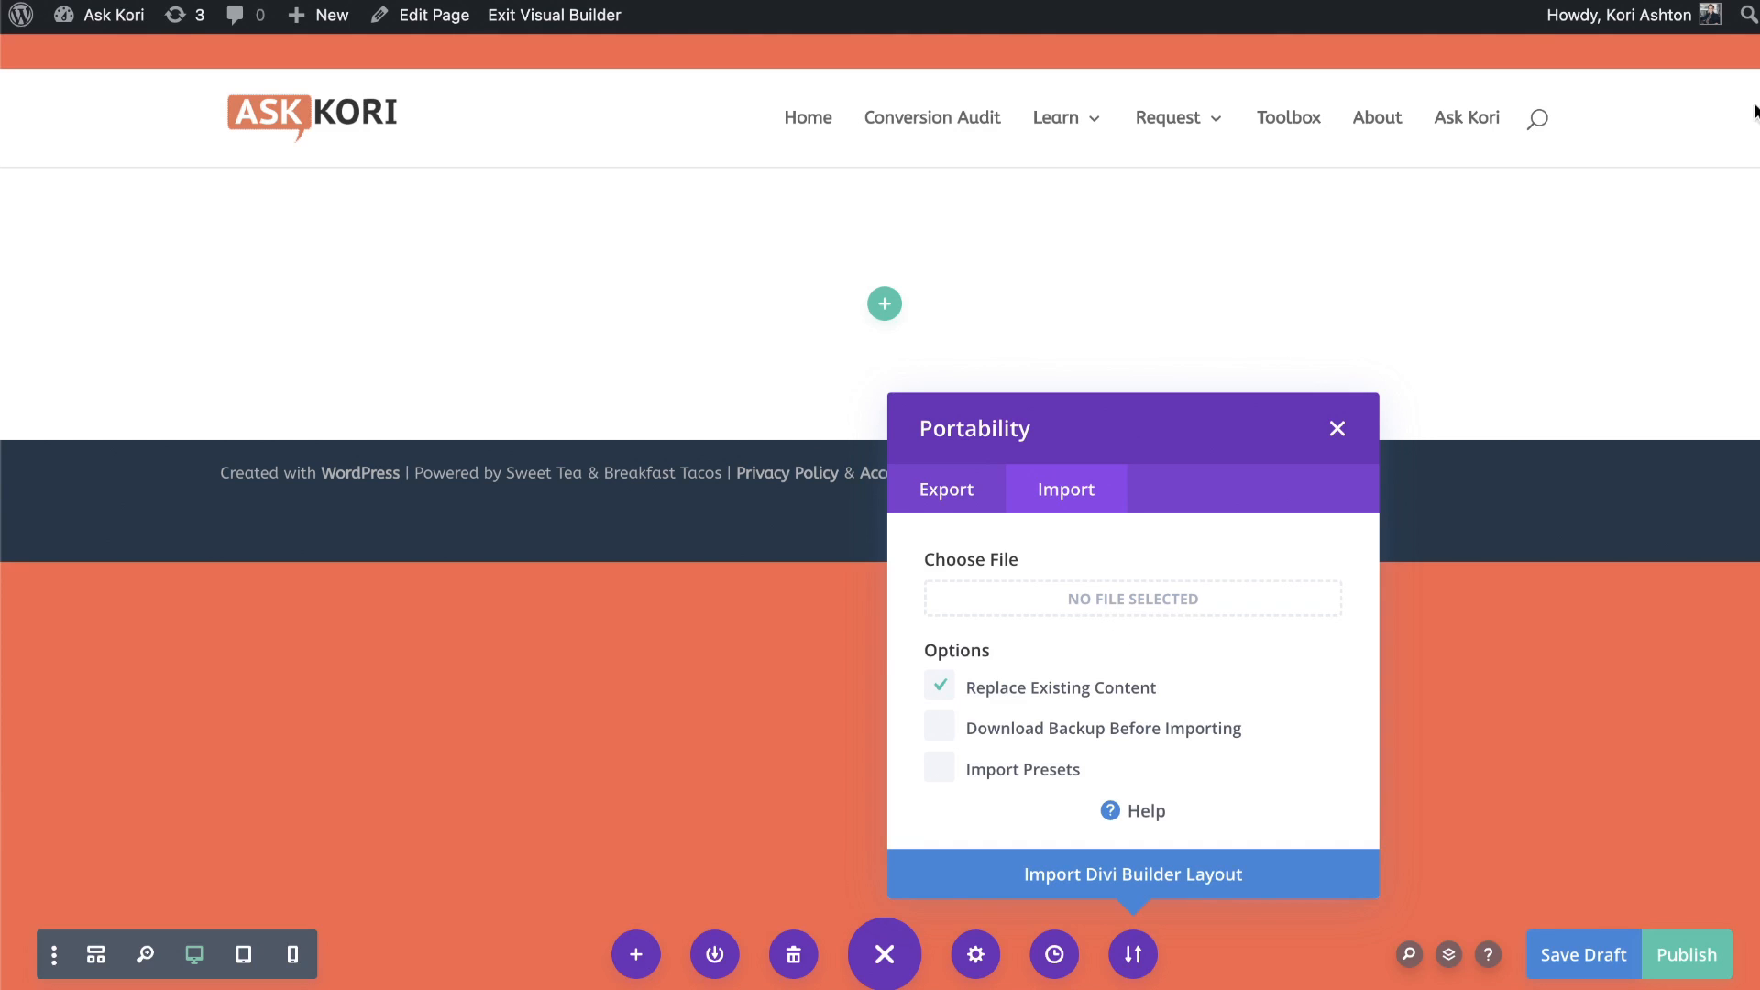
click(1131, 599)
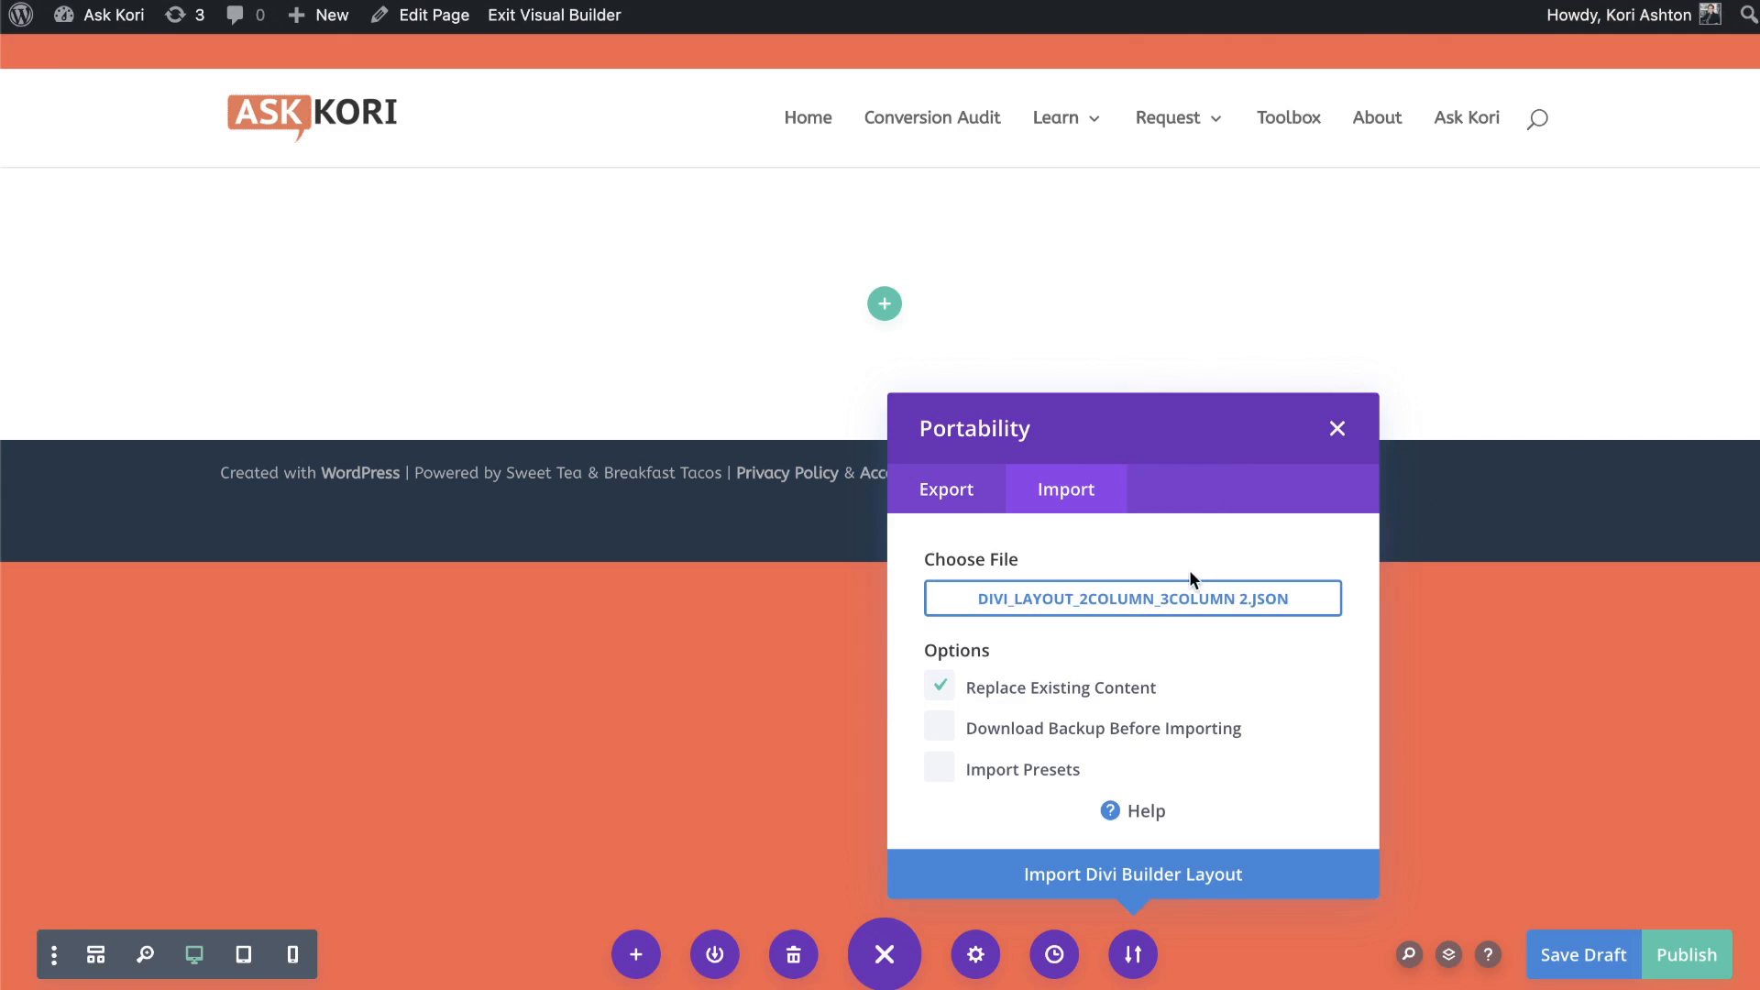
mouse_move(1269, 611)
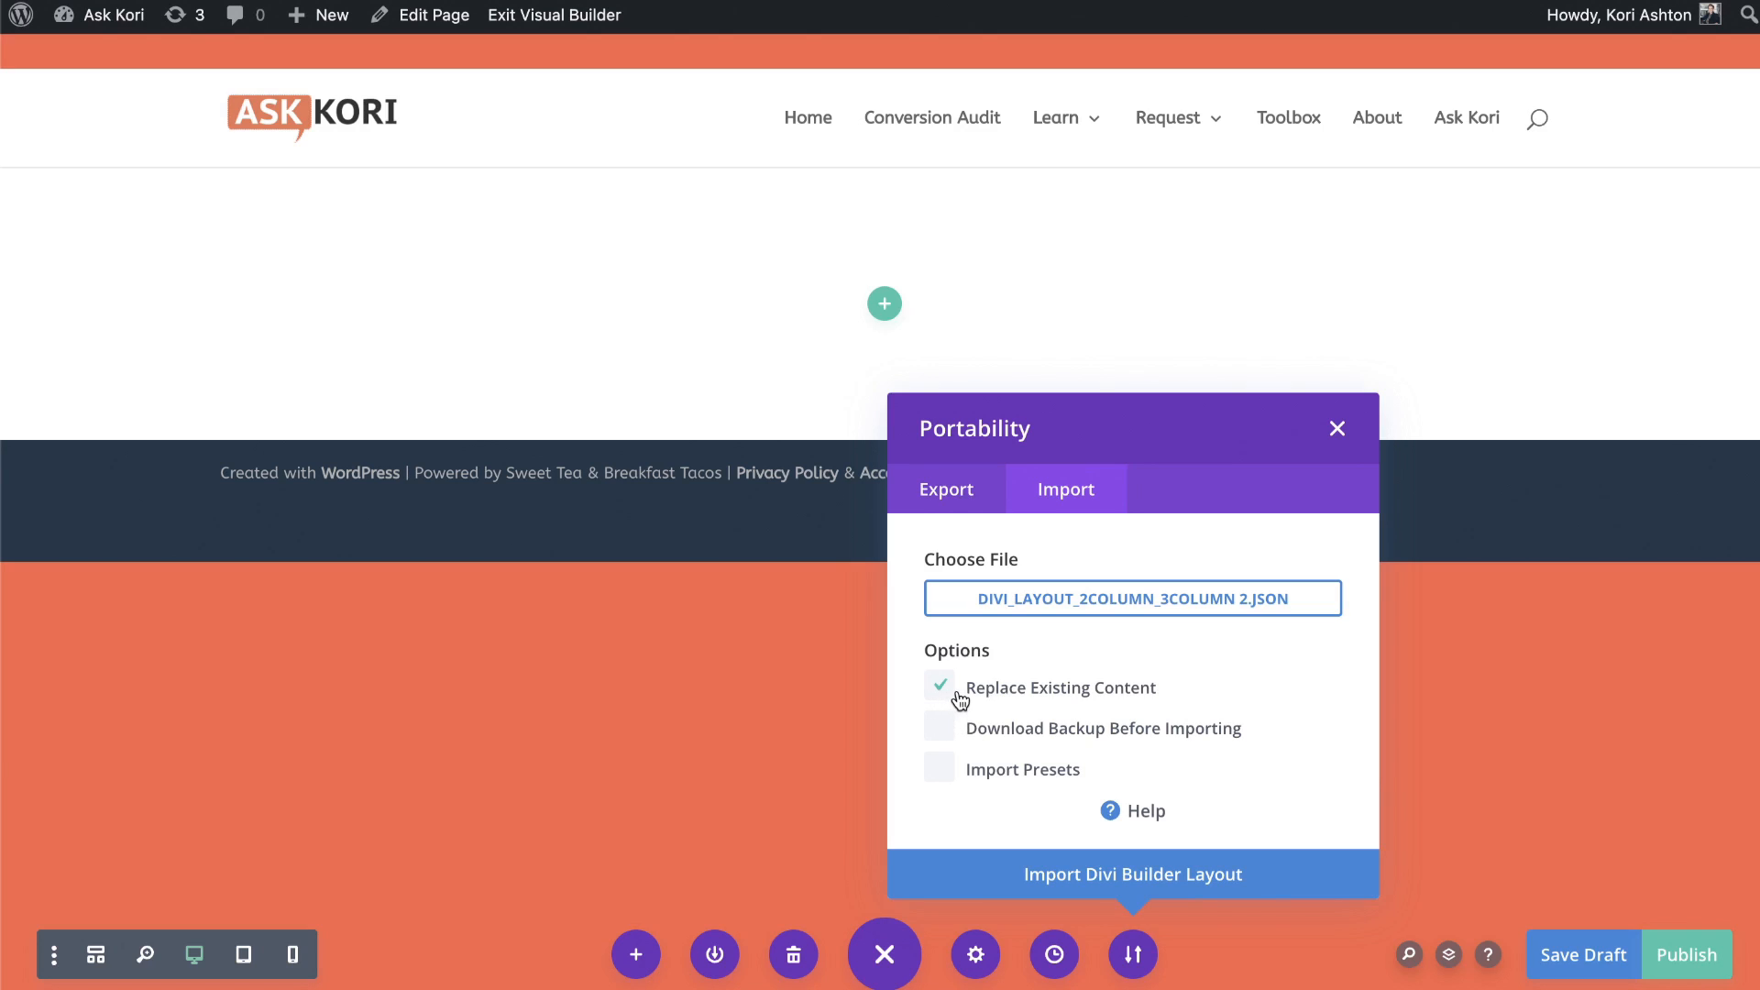
mouse_move(953, 727)
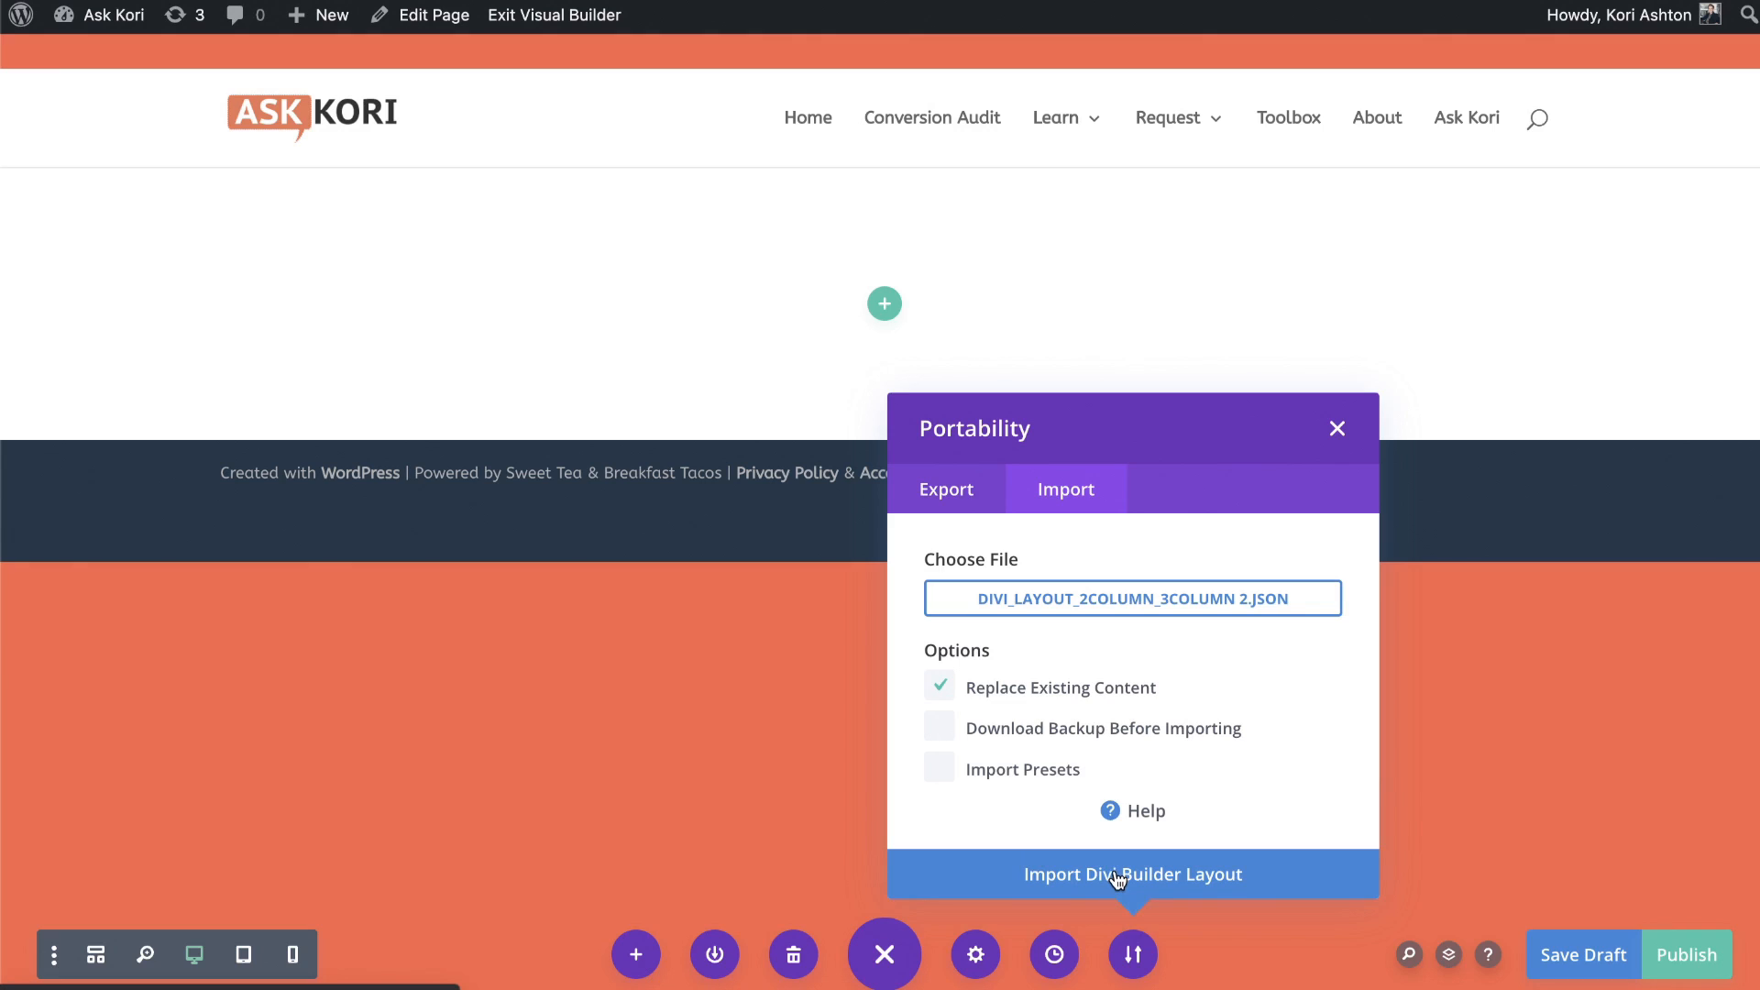
click(1133, 873)
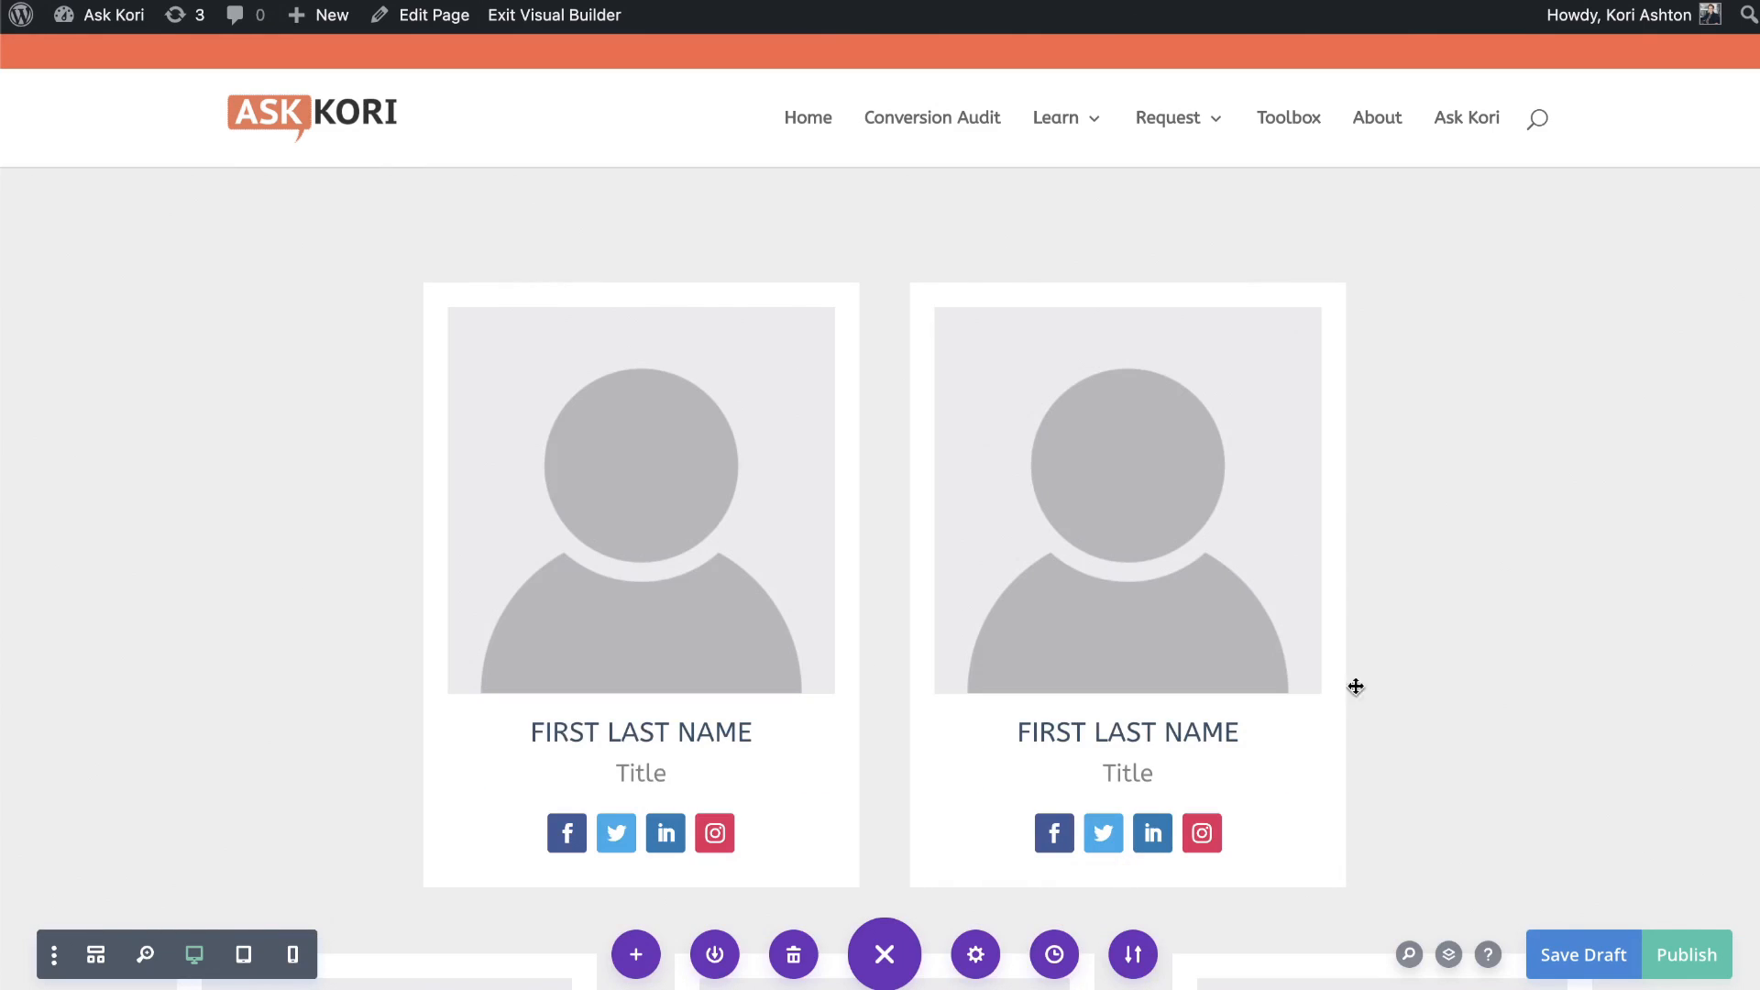
scroll(down, 3)
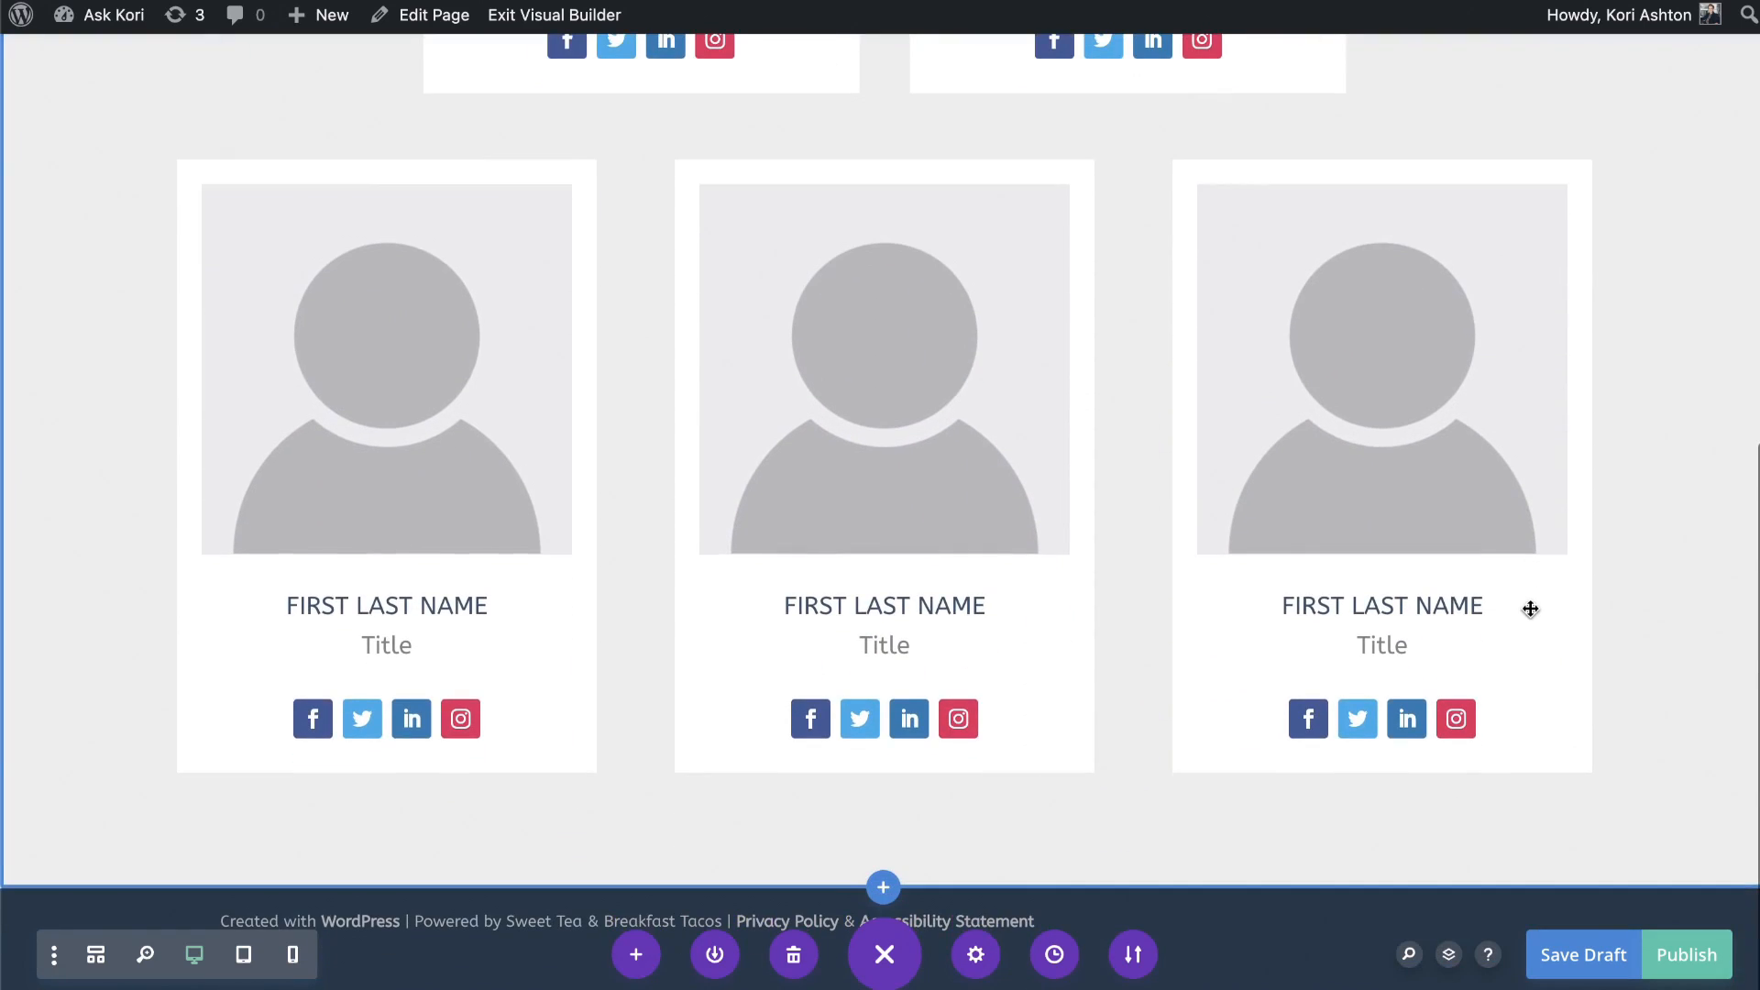